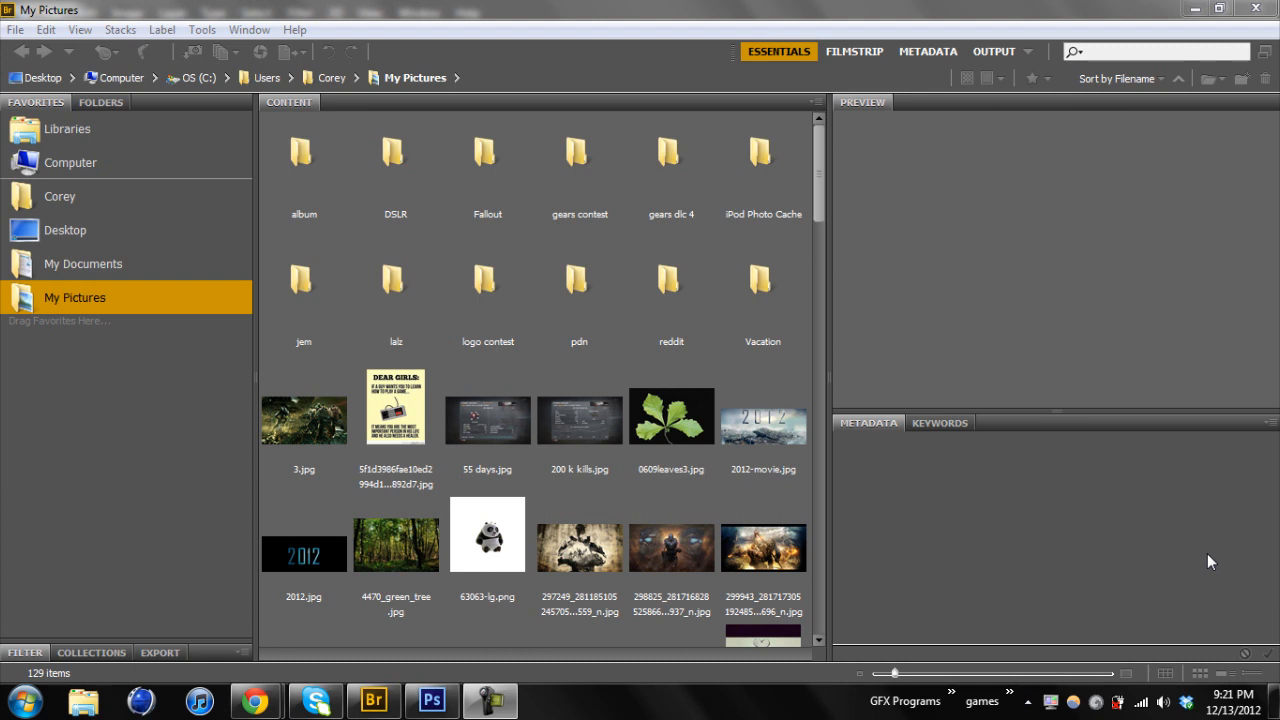
{"action": "mouse_move", "coordinate": [356, 88]}
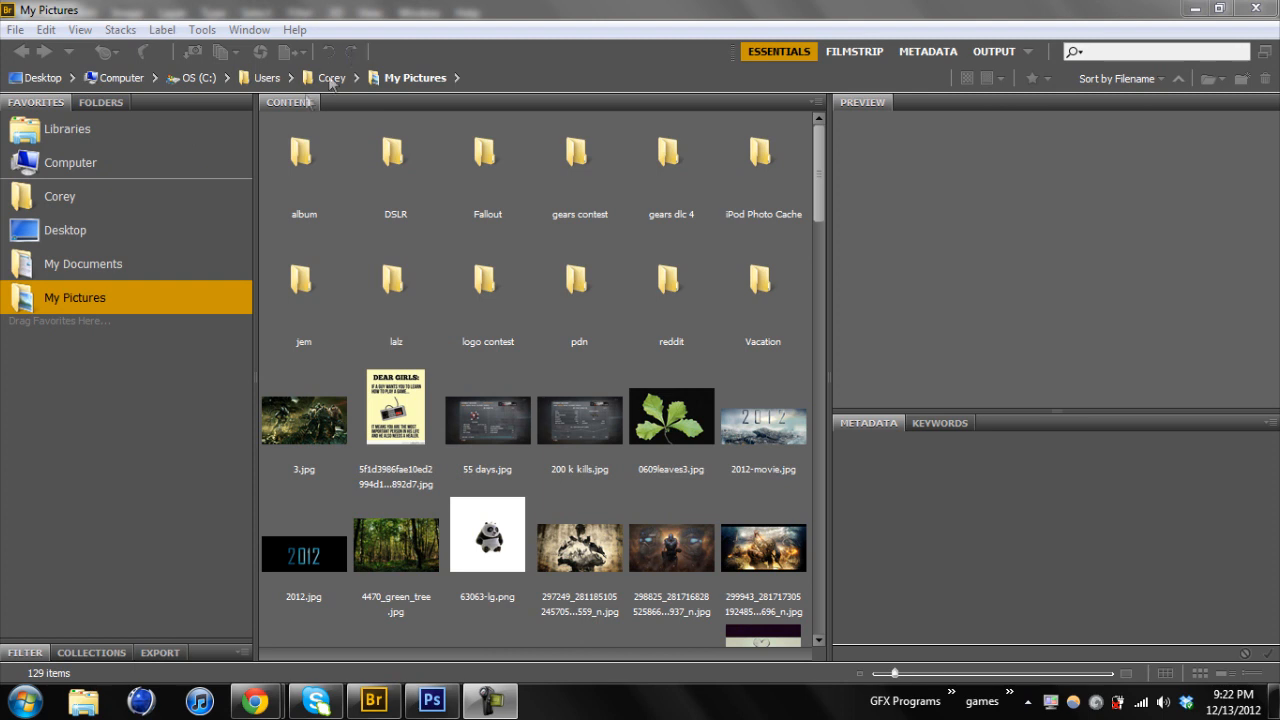
{"action": "mouse_move", "coordinate": [788, 132]}
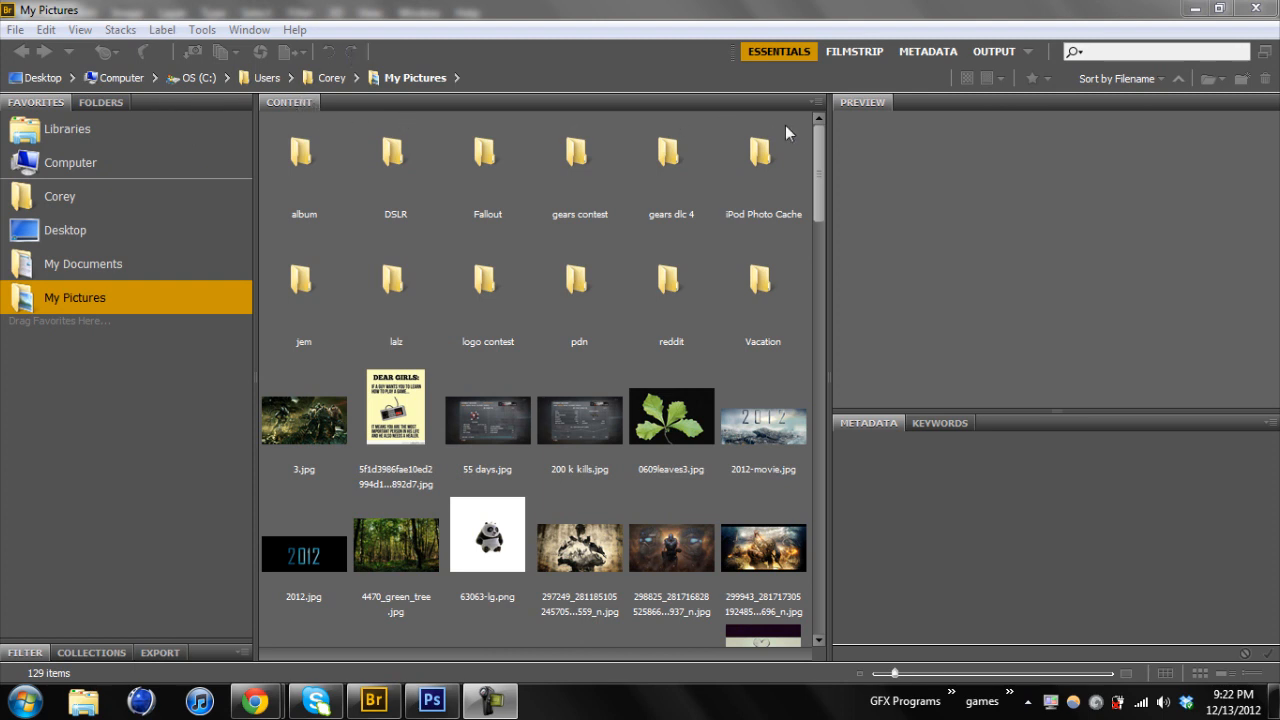
{"action": "mouse_move", "coordinate": [1024, 510]}
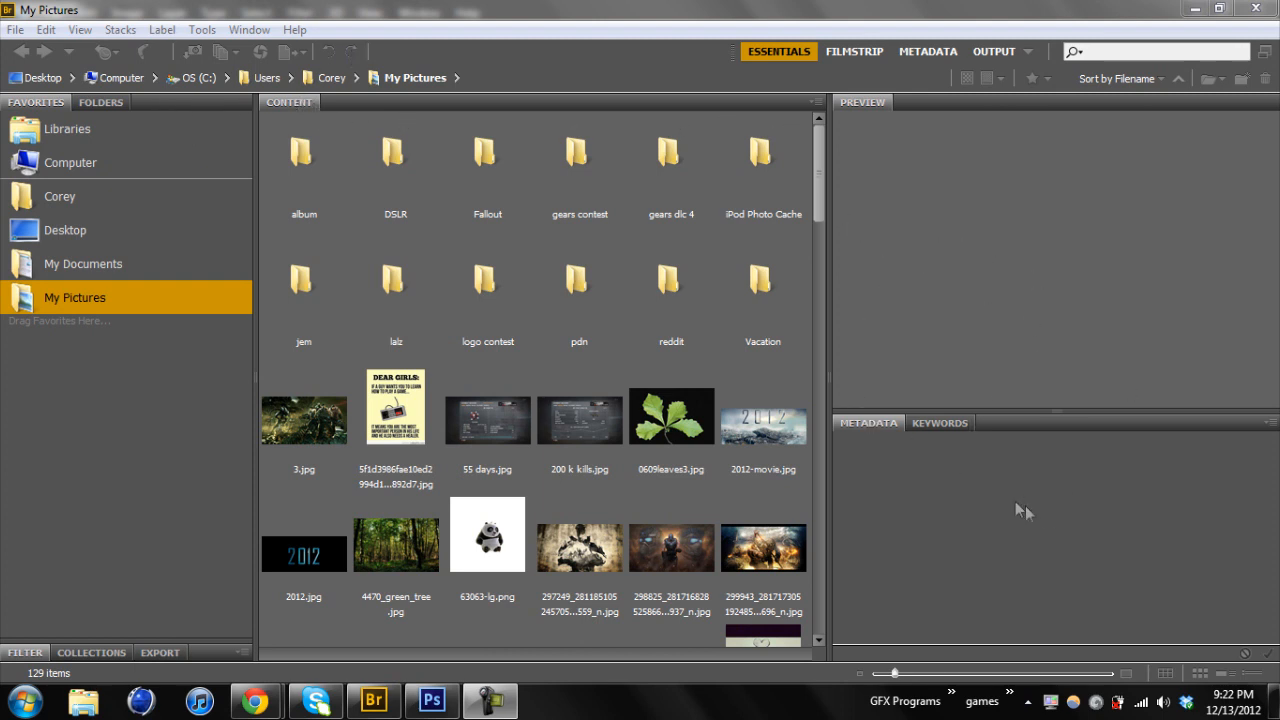
- Show the Keywords panel (Events, People, Places) and dismiss the Windows colour-scheme prompt
{"action": "left_click", "coordinate": [940, 422]}
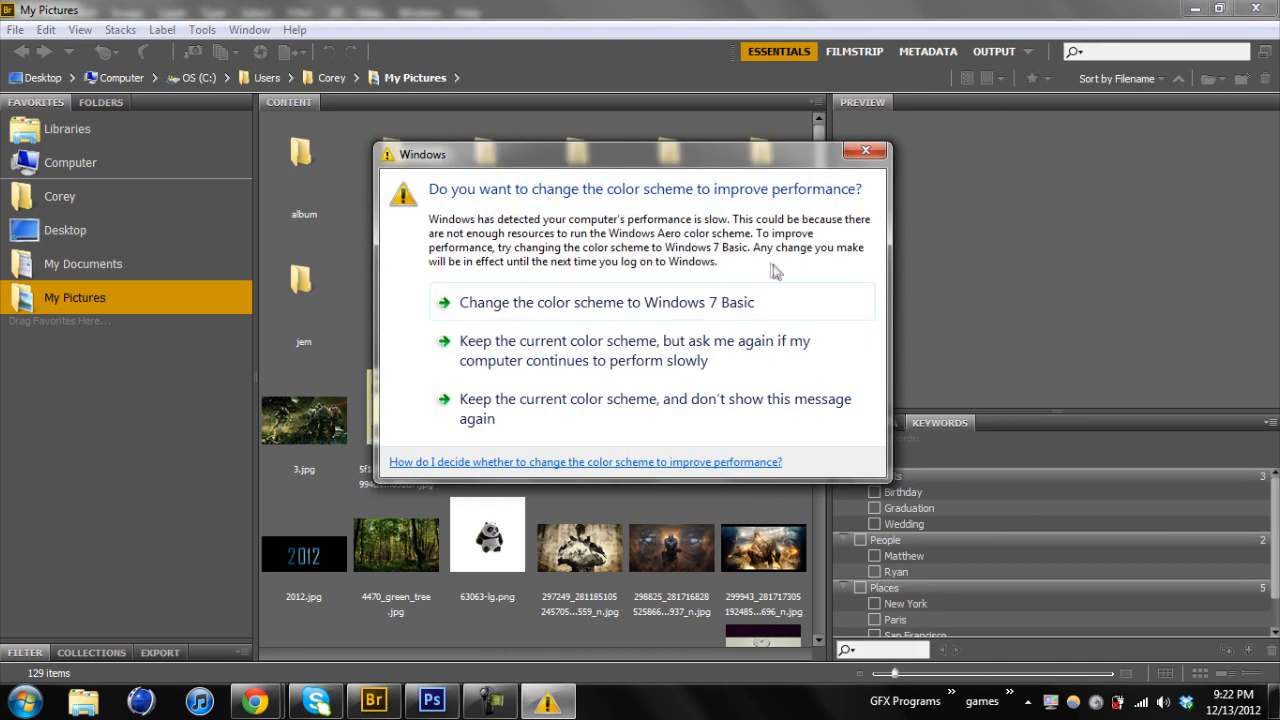
{"action": "mouse_move", "coordinate": [864, 150]}
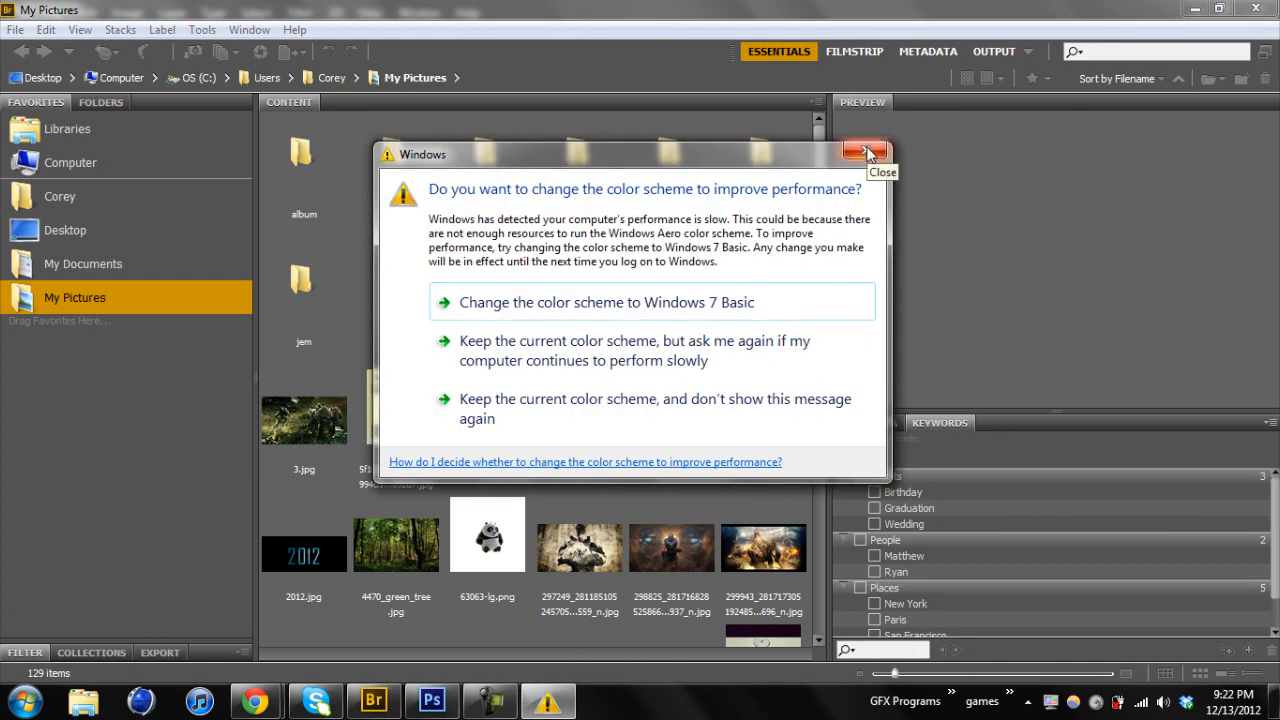
{"action": "left_click", "coordinate": [862, 152]}
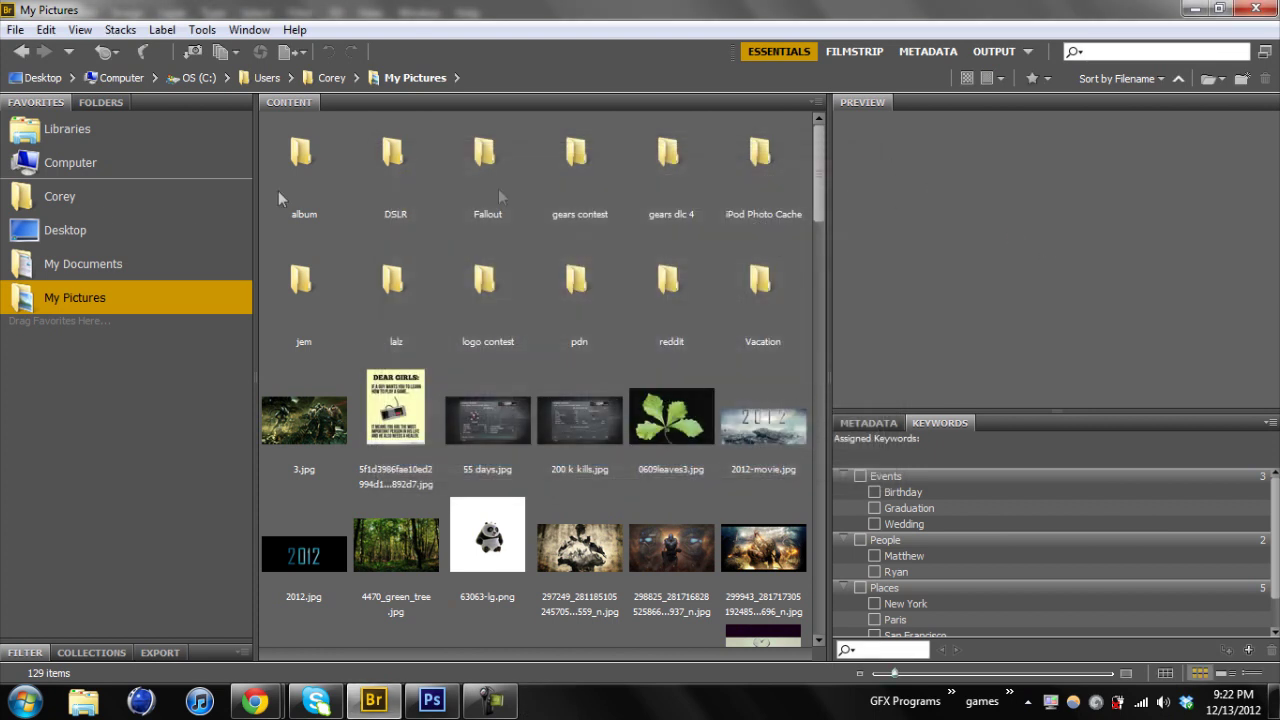
{"action": "mouse_move", "coordinate": [196, 276]}
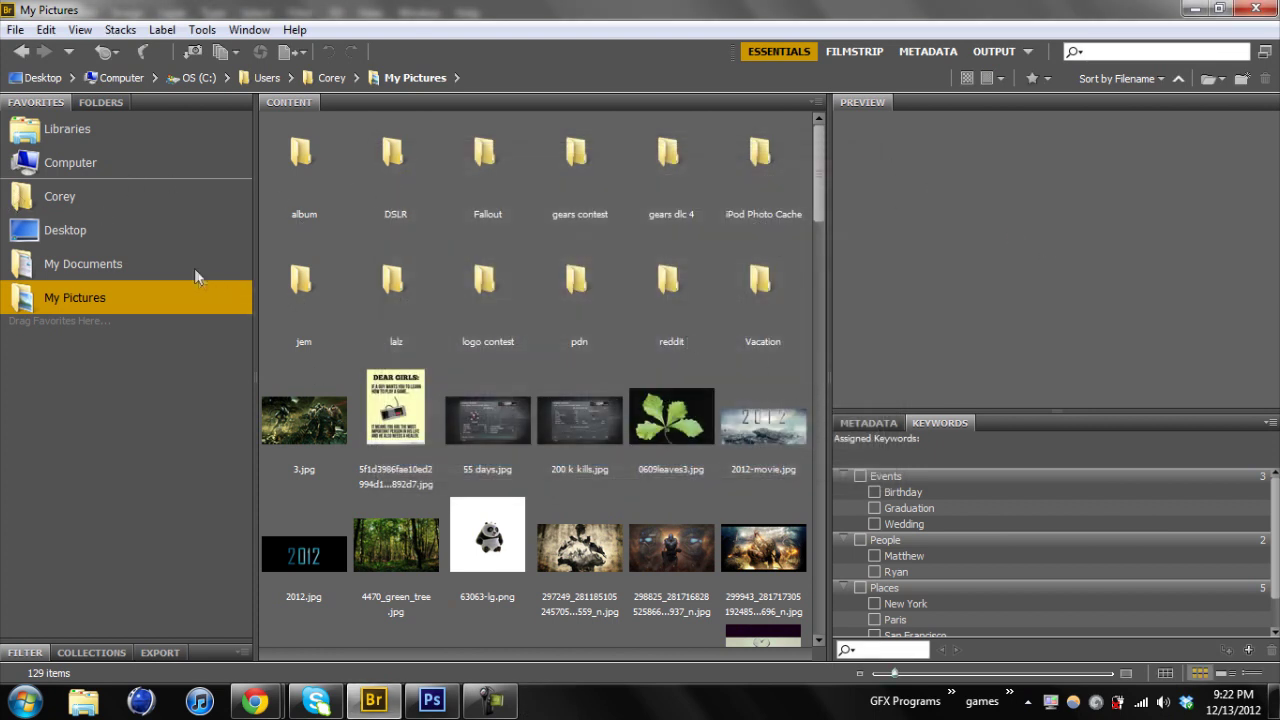
{"action": "left_click", "coordinate": [100, 102]}
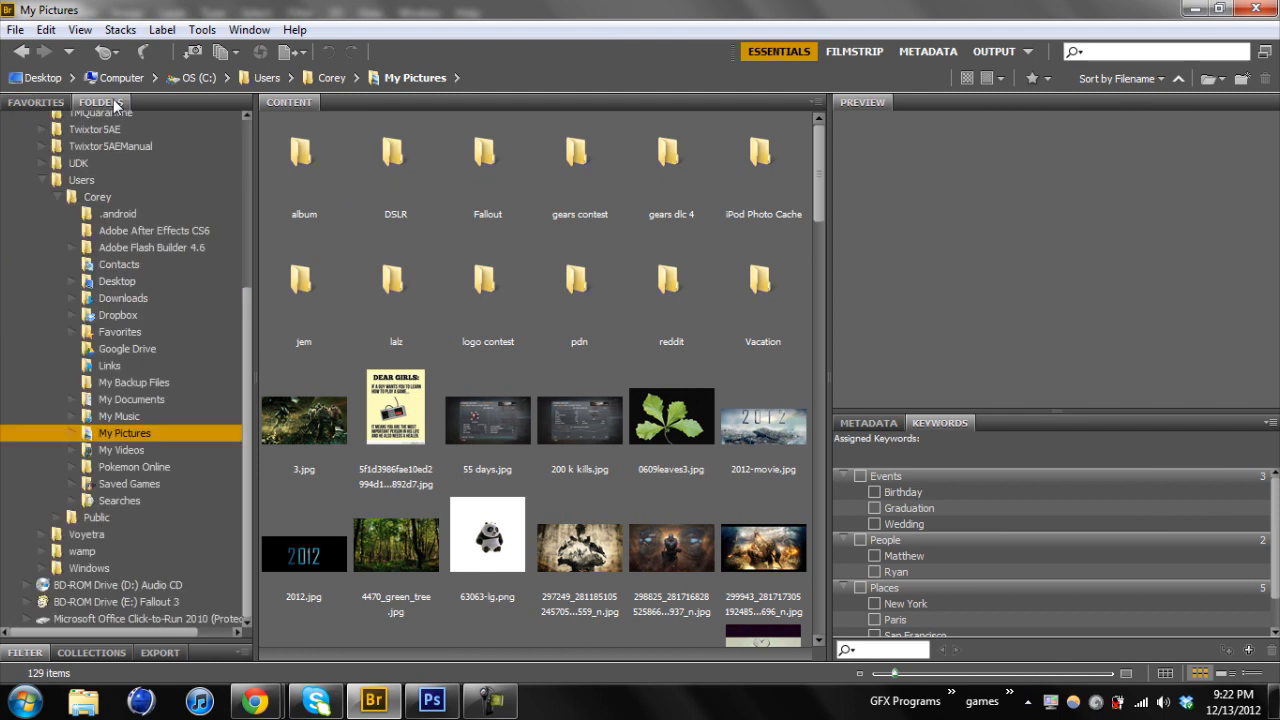
{"action": "left_click", "coordinate": [36, 102]}
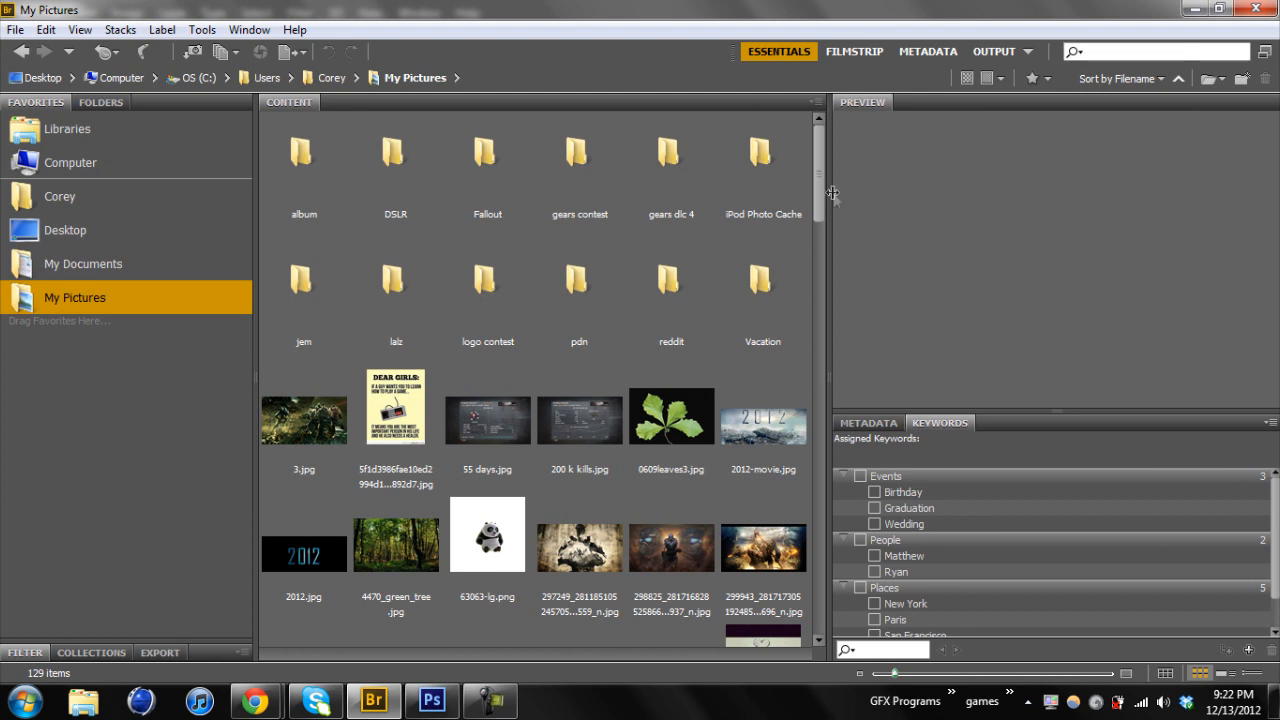
{"action": "mouse_move", "coordinate": [816, 220]}
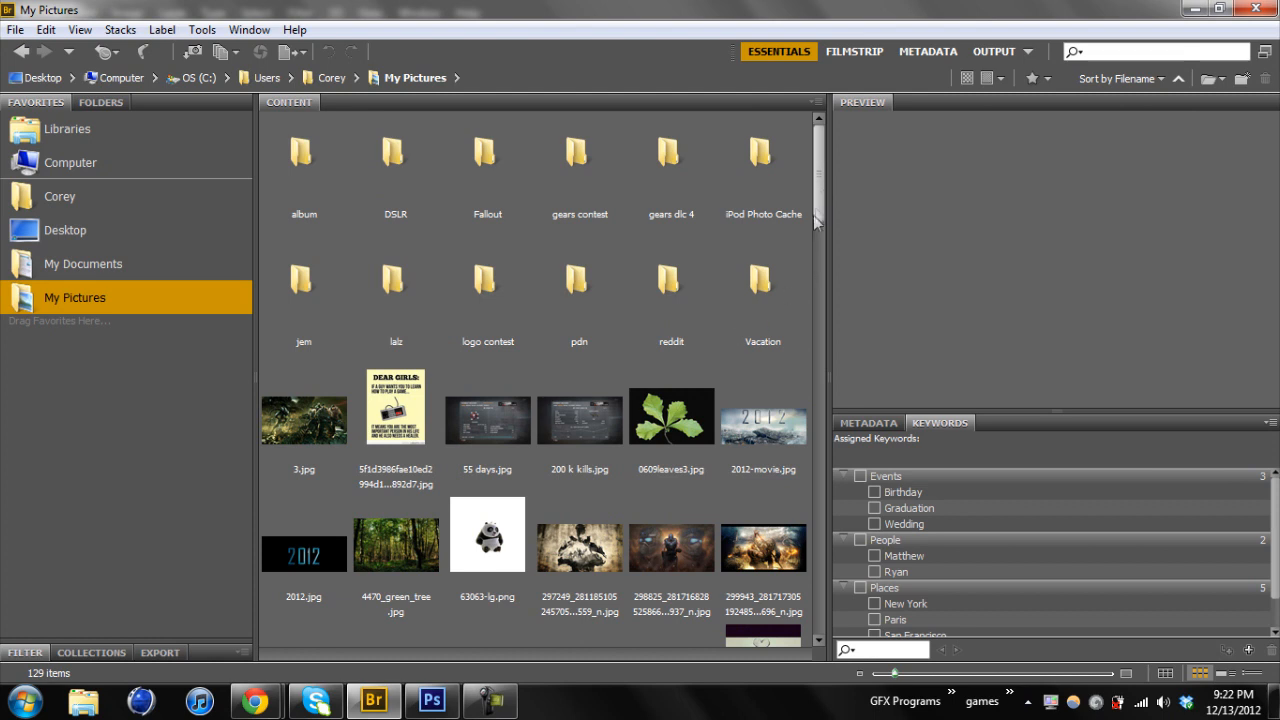
{"action": "left_click", "coordinate": [762, 290]}
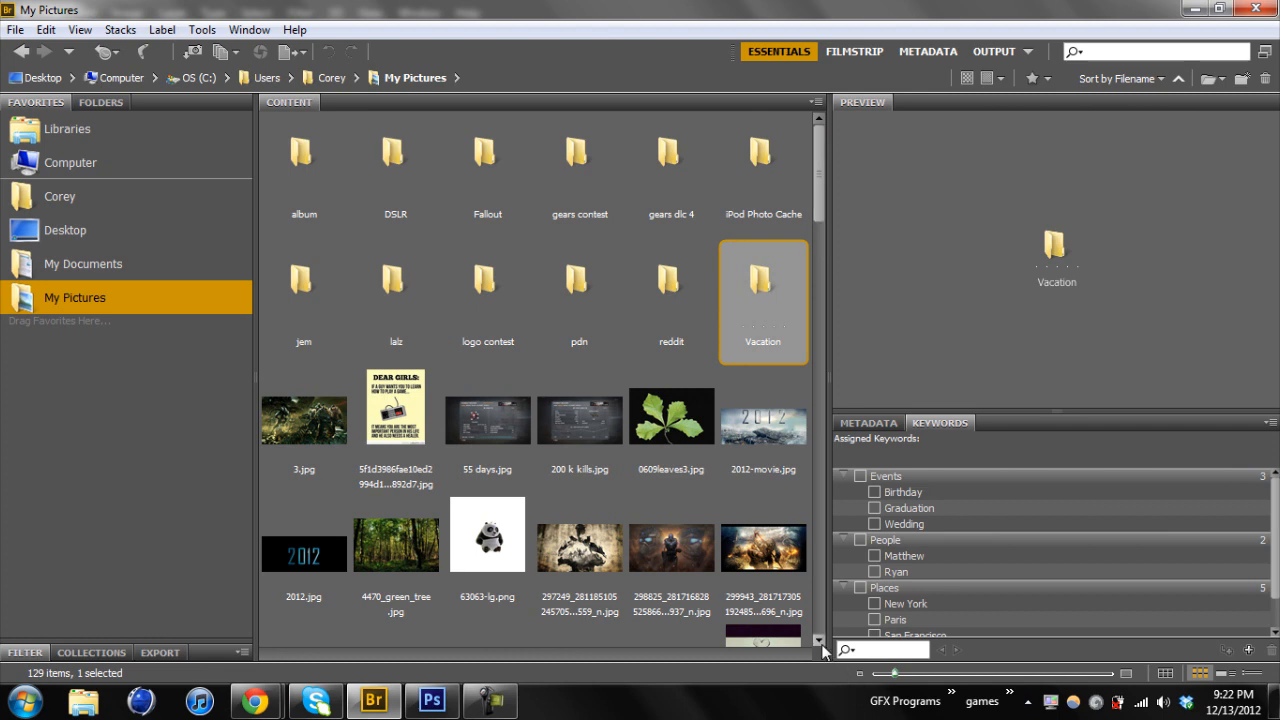
{"action": "scroll", "scroll_direction": "down", "scroll_amount": 3}
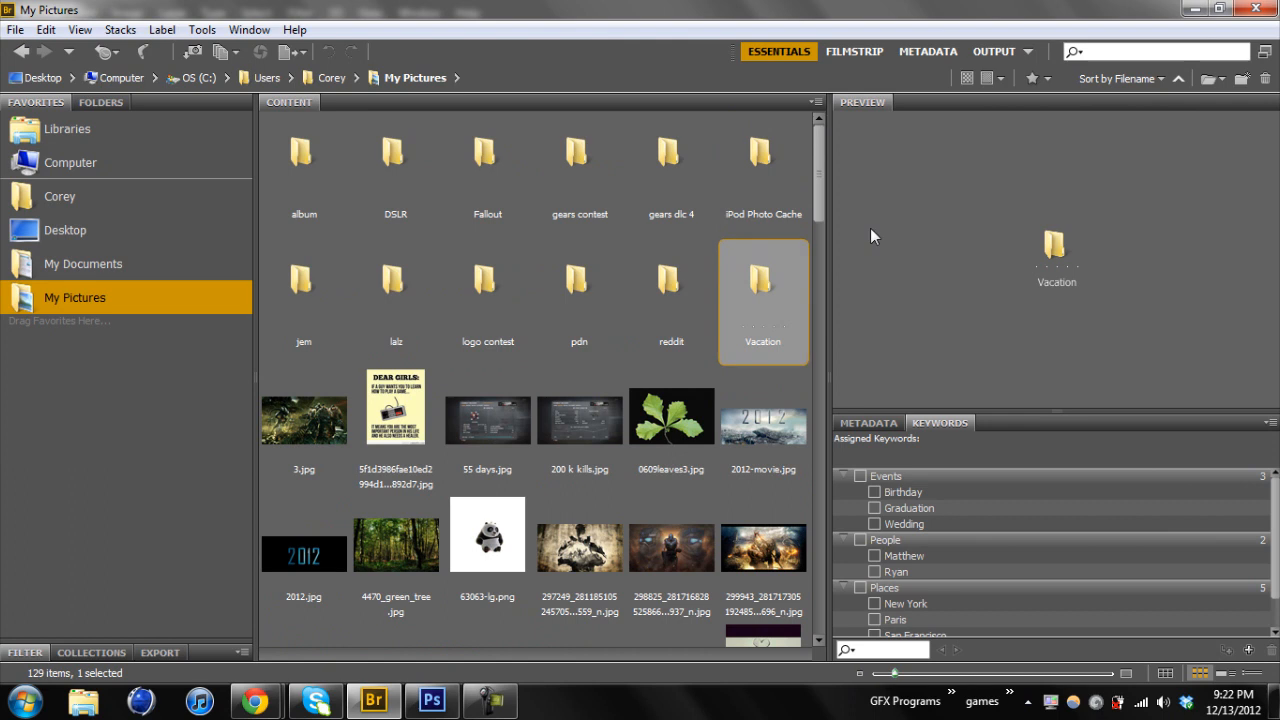
{"action": "left_click", "coordinate": [396, 164]}
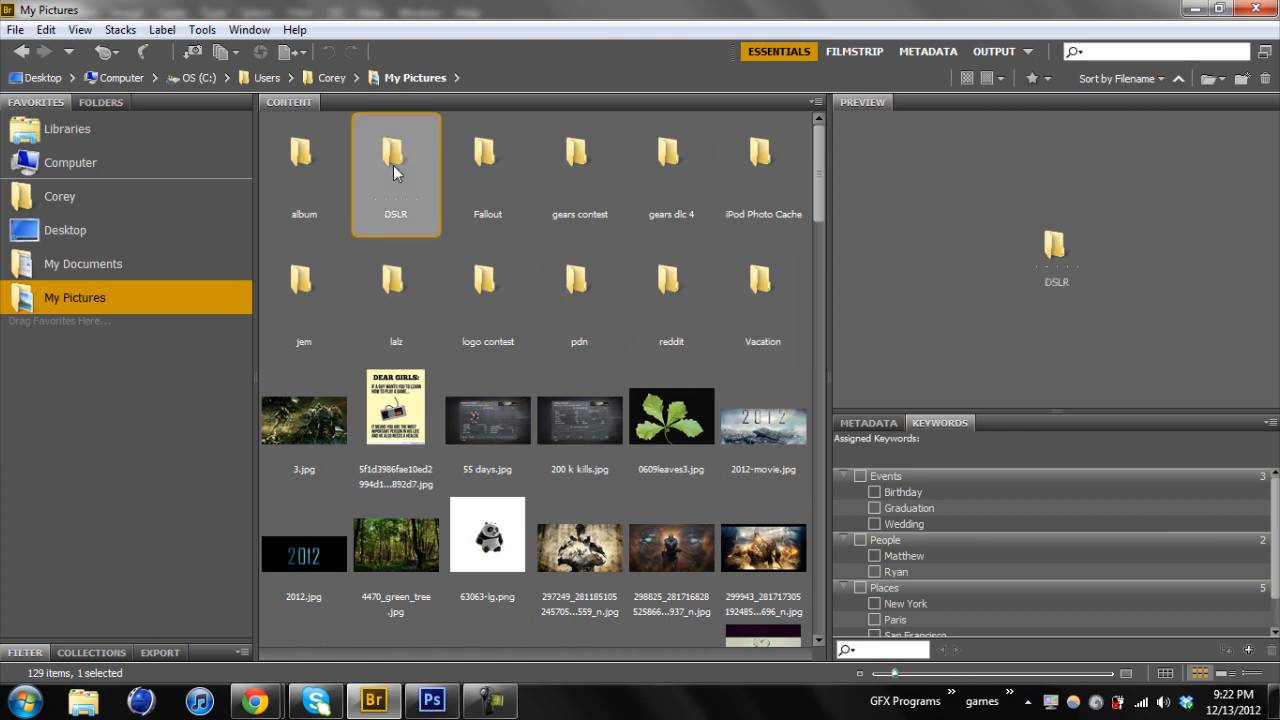
- Browse the DSLR folder, previewing DSC_0063, DSC_0057, DSC_0053 and DSC_0054 in turn
{"action": "double_click", "coordinate": [396, 160]}
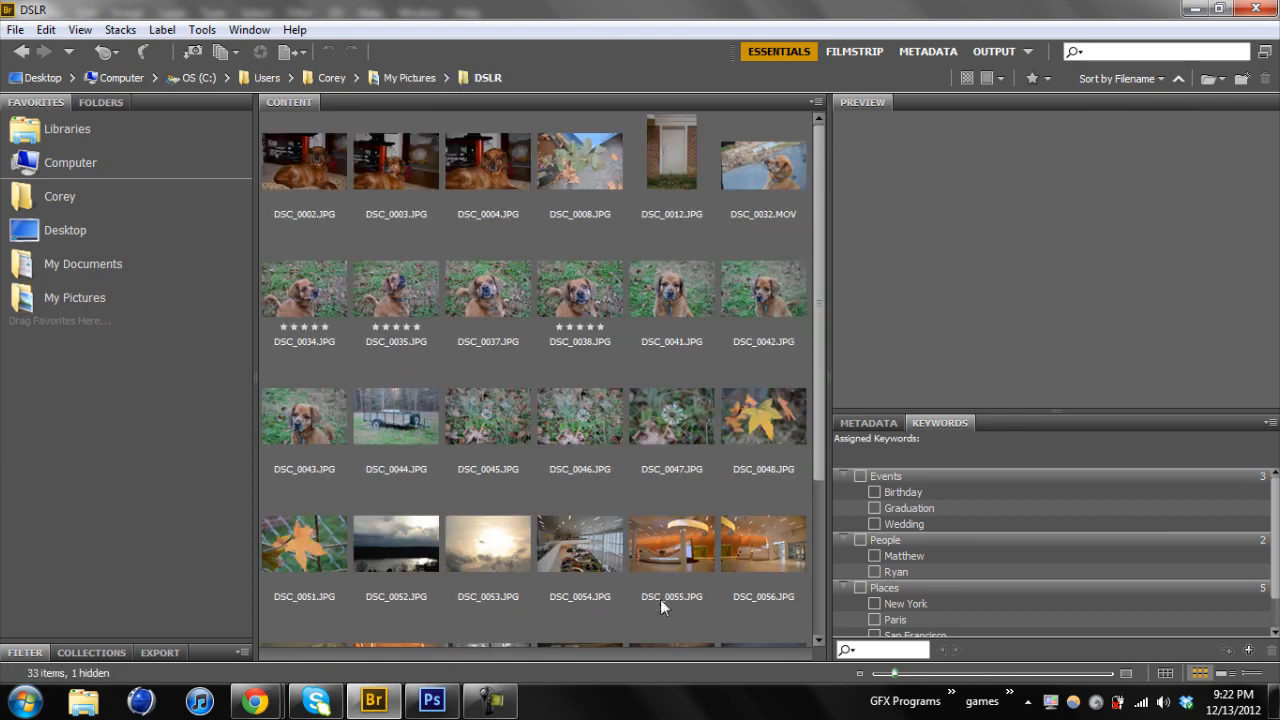
{"action": "left_click", "coordinate": [670, 544]}
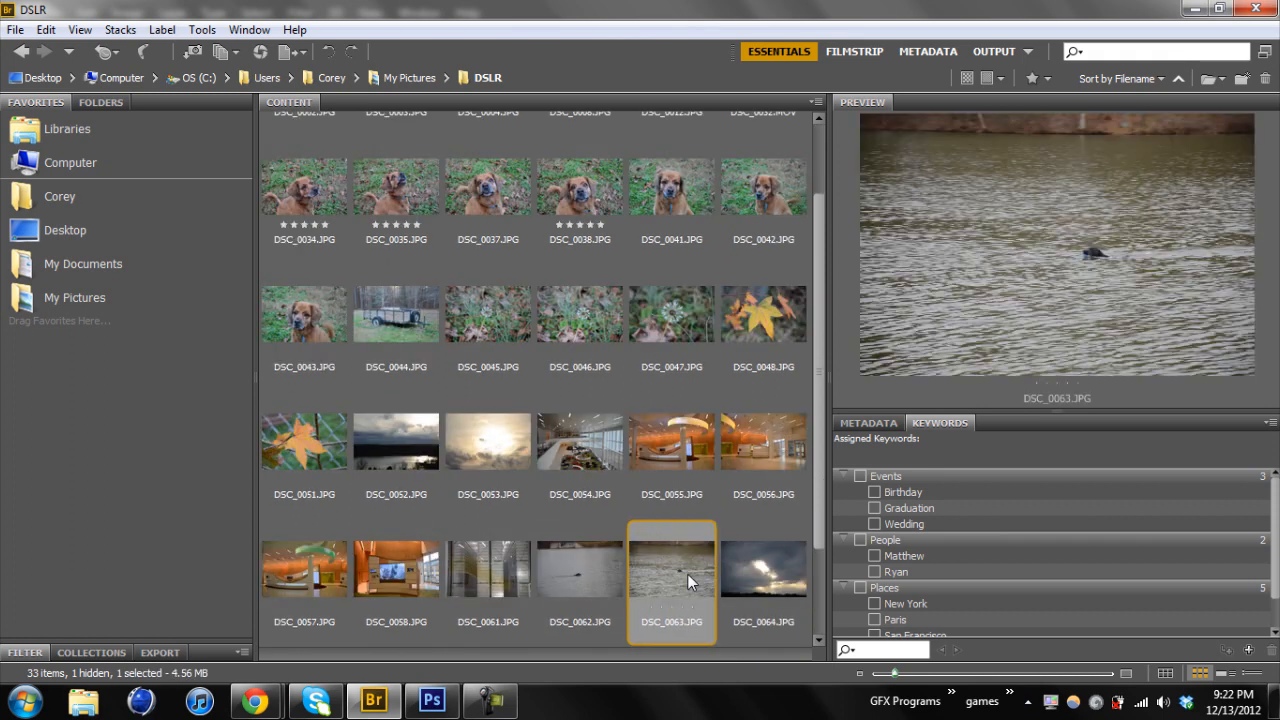
{"action": "left_click", "coordinate": [304, 568]}
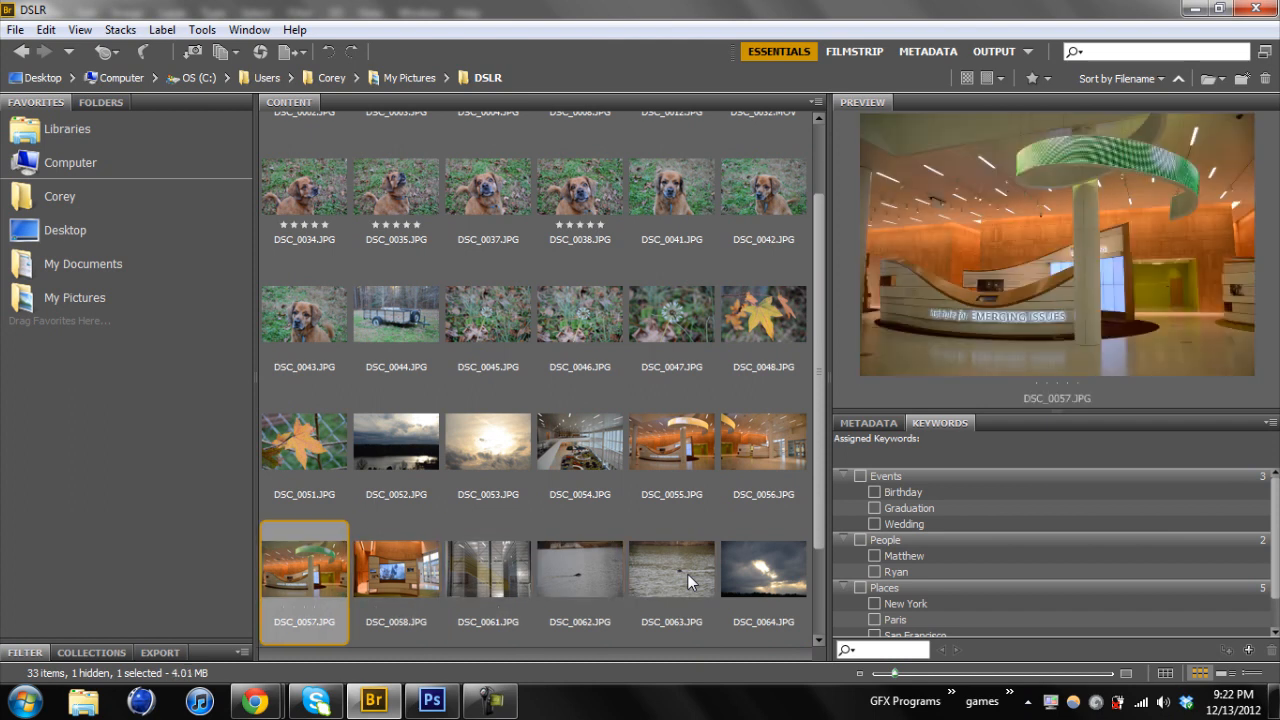
{"action": "left_click", "coordinate": [488, 442]}
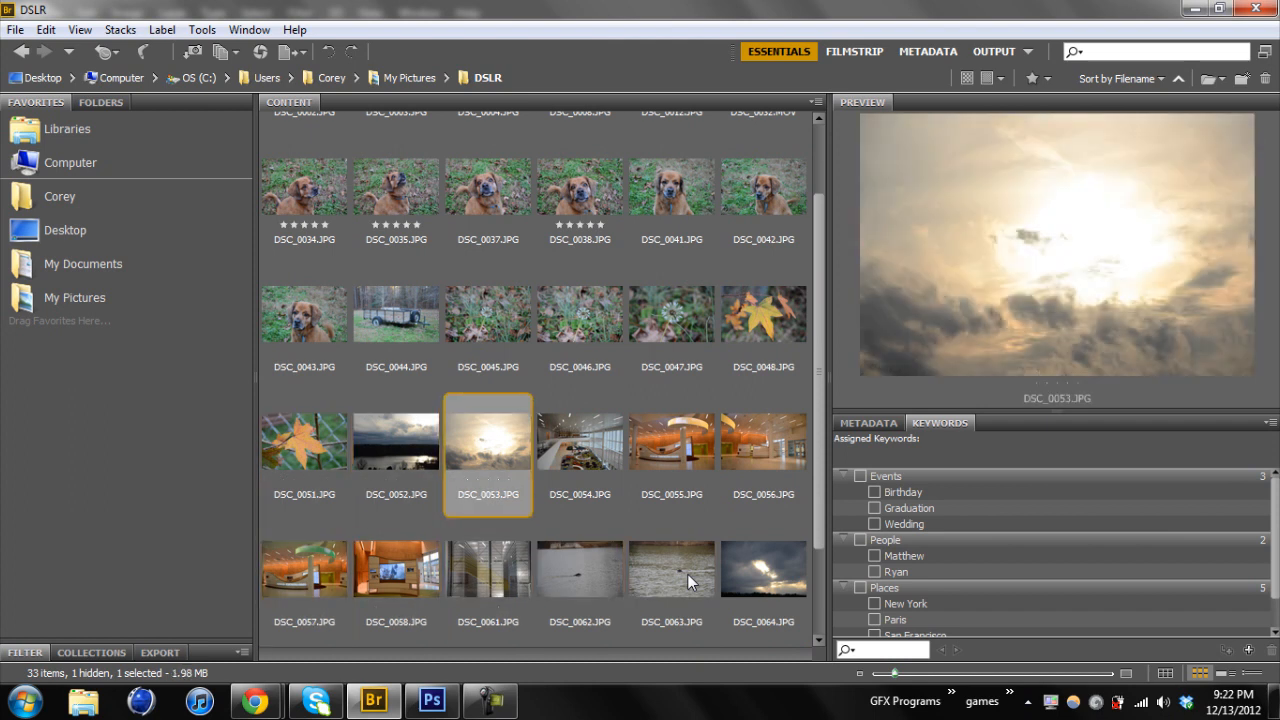
{"action": "left_click", "coordinate": [580, 442]}
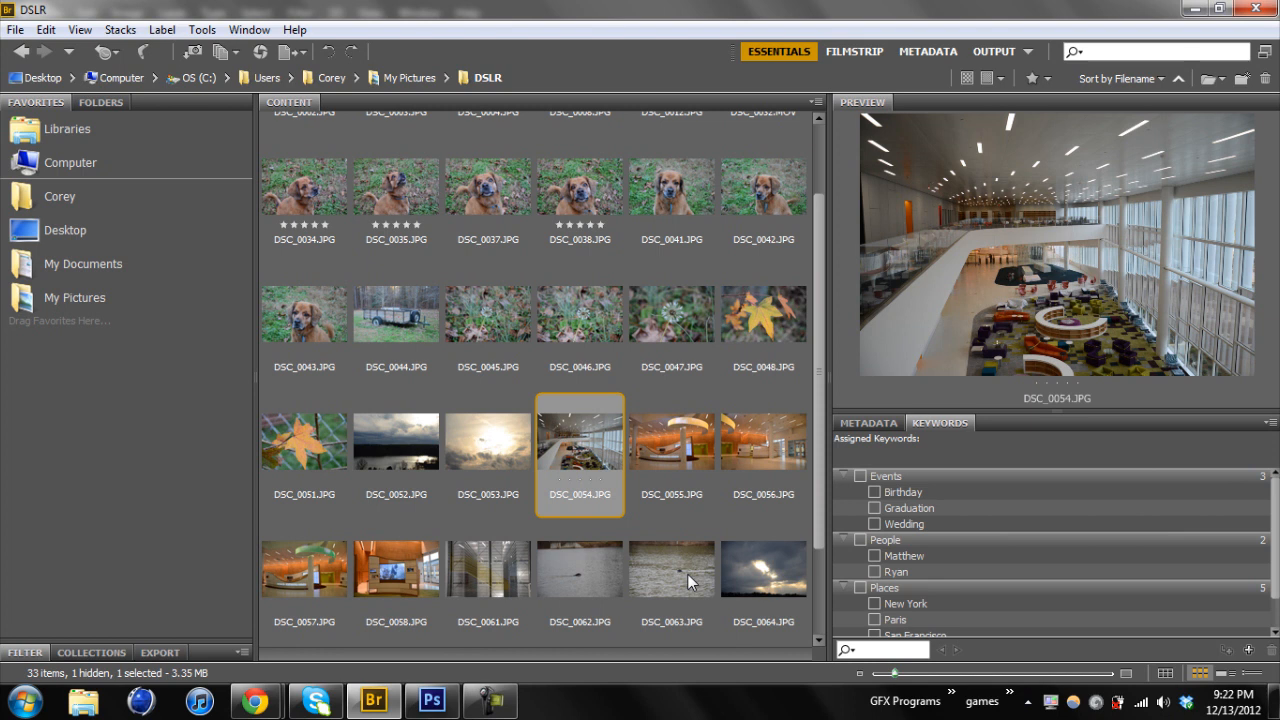
{"action": "mouse_move", "coordinate": [90, 656]}
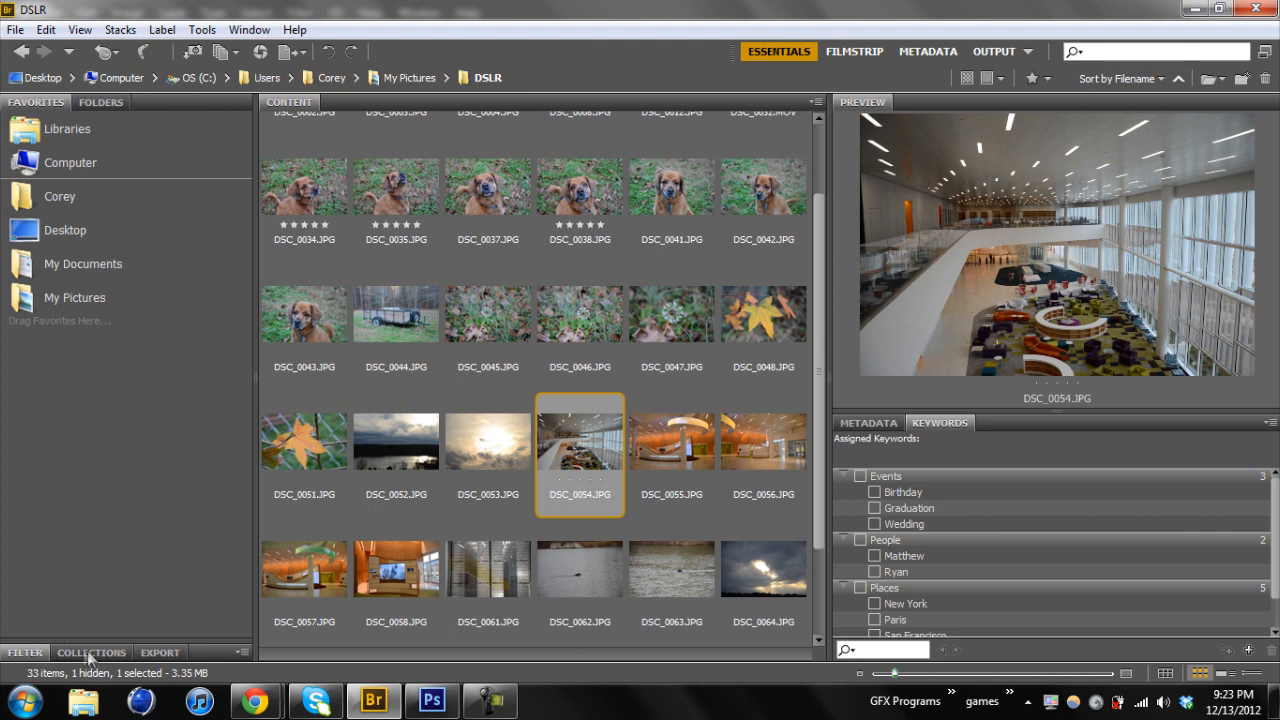
{"action": "mouse_move", "coordinate": [52, 652]}
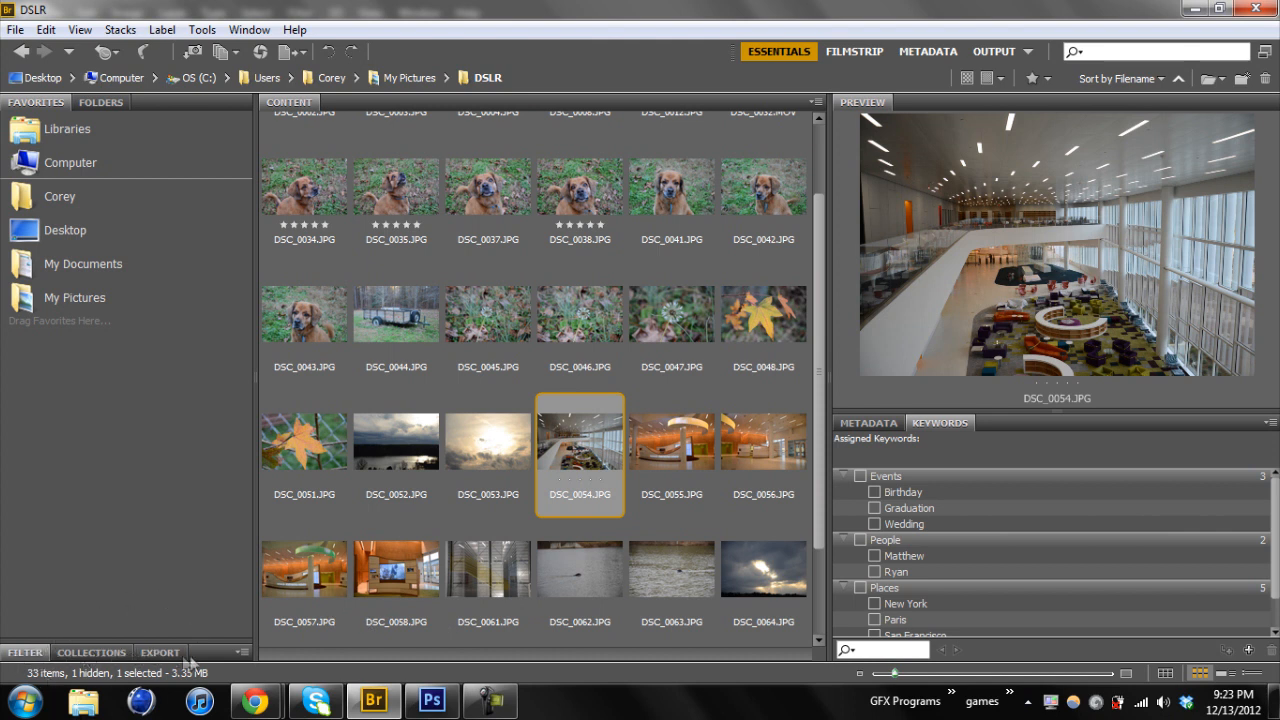
- Show the Filter panel and scroll through ratings, file type, lens, model and serial number criteria
{"action": "left_click", "coordinate": [24, 652]}
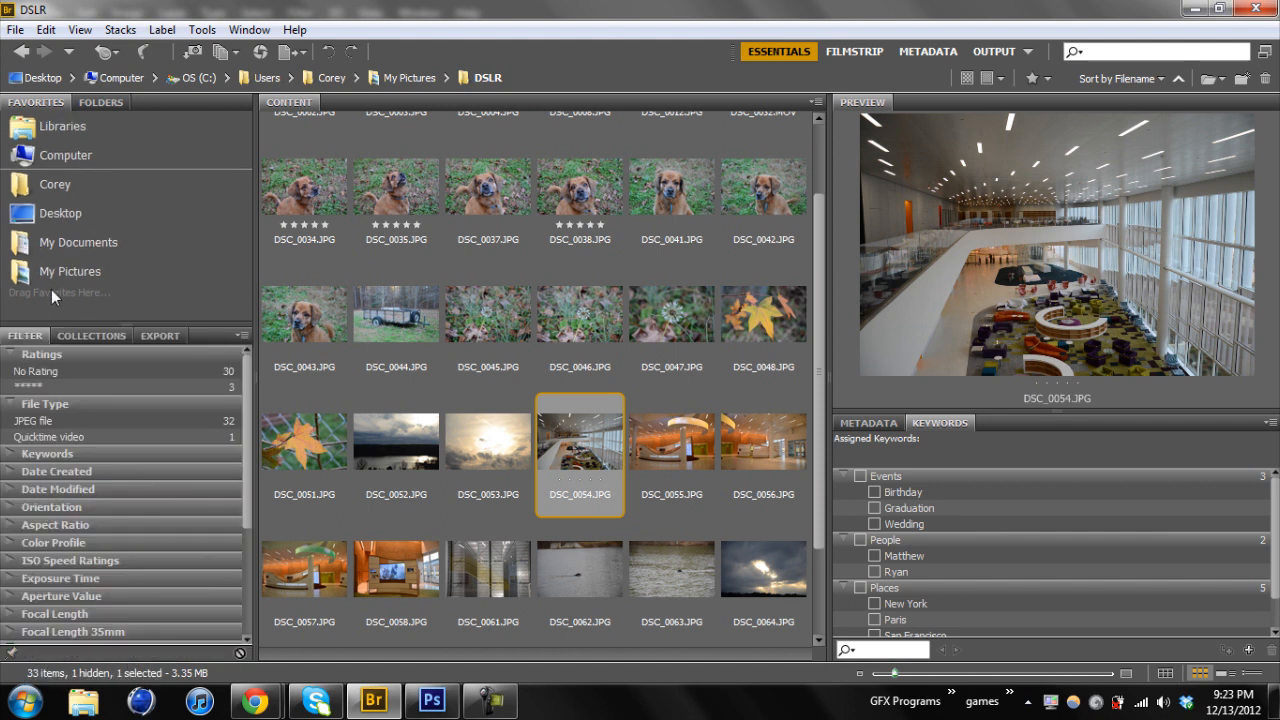
{"action": "mouse_move", "coordinate": [248, 400]}
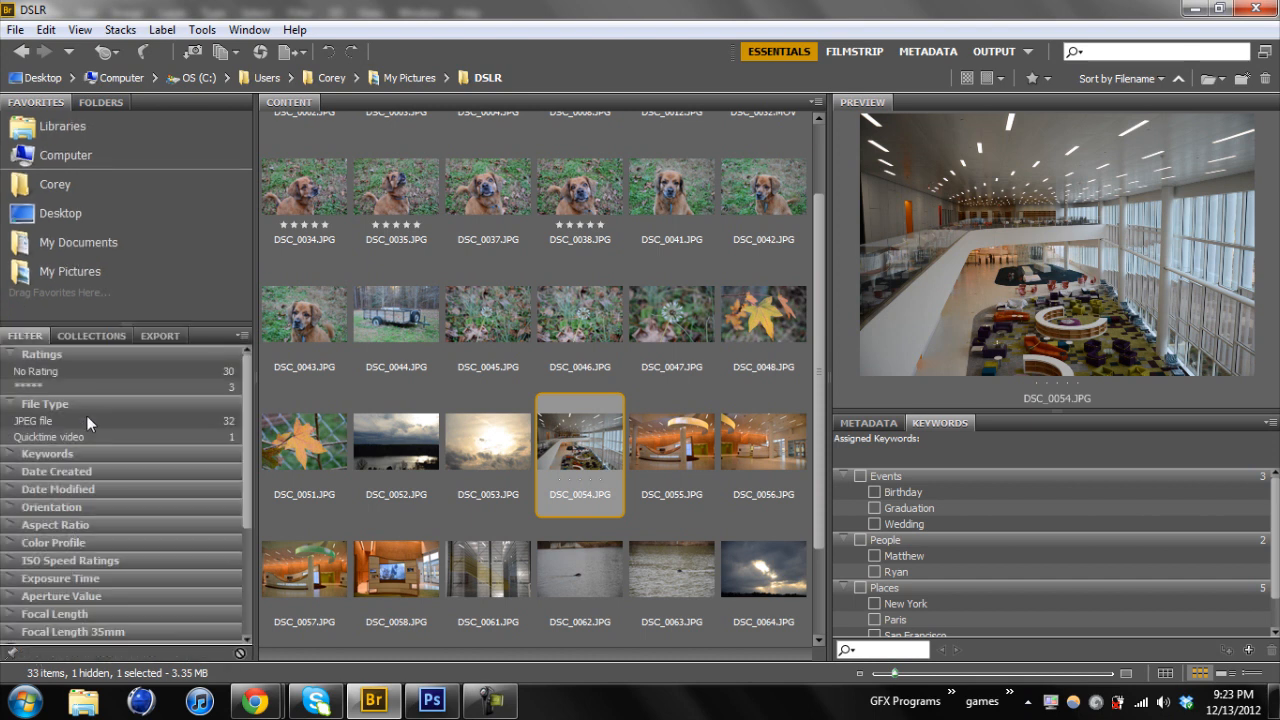
{"action": "scroll", "scroll_direction": "down", "scroll_amount": 3}
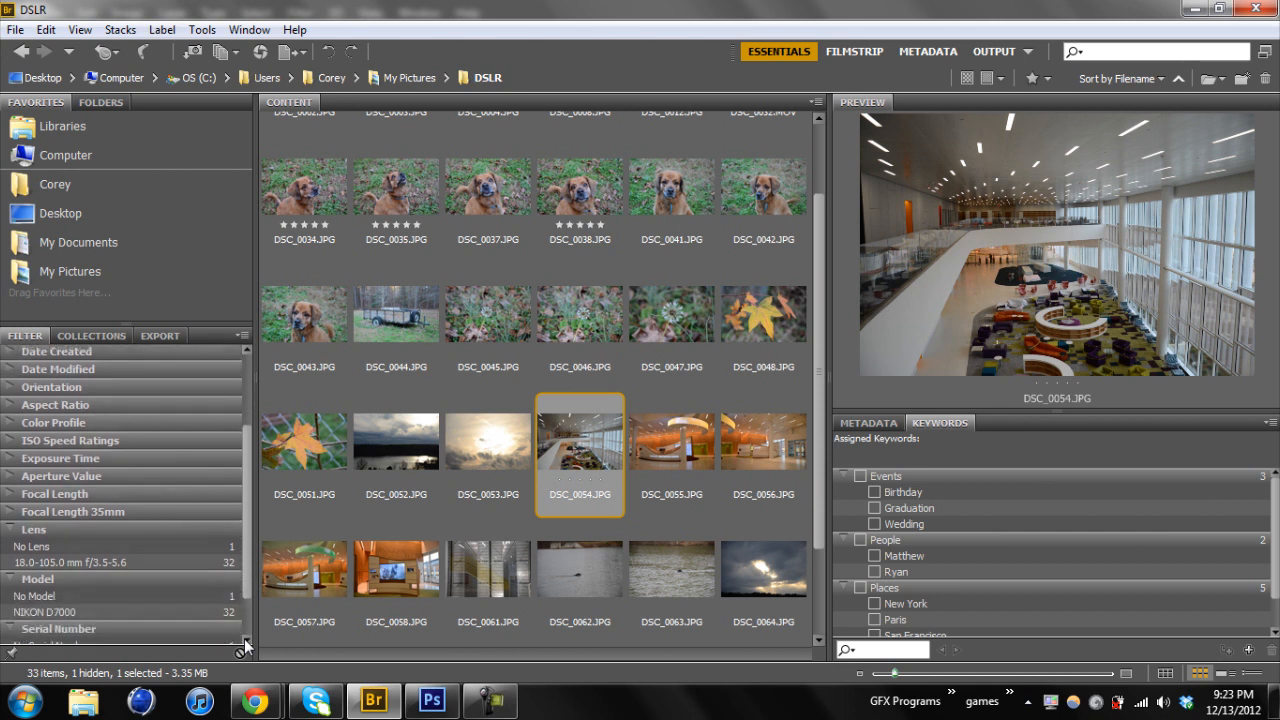
{"action": "scroll", "scroll_direction": "down", "scroll_amount": 3}
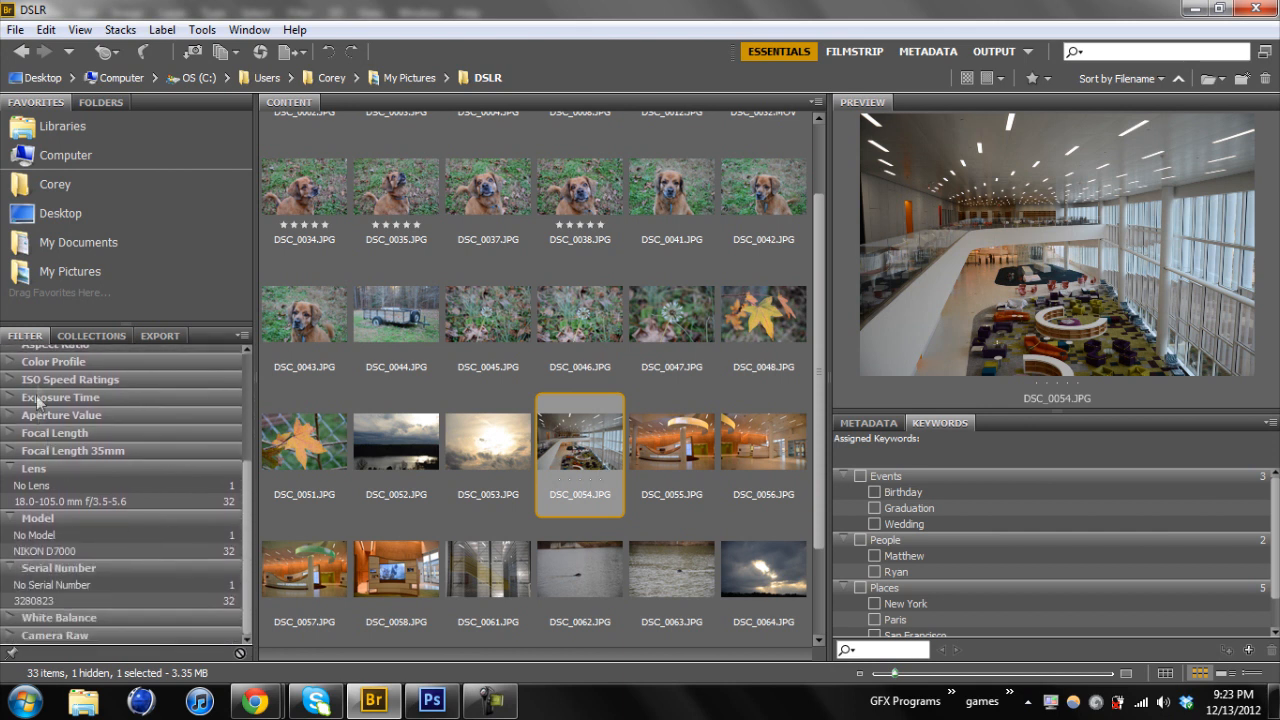
{"action": "mouse_move", "coordinate": [40, 458]}
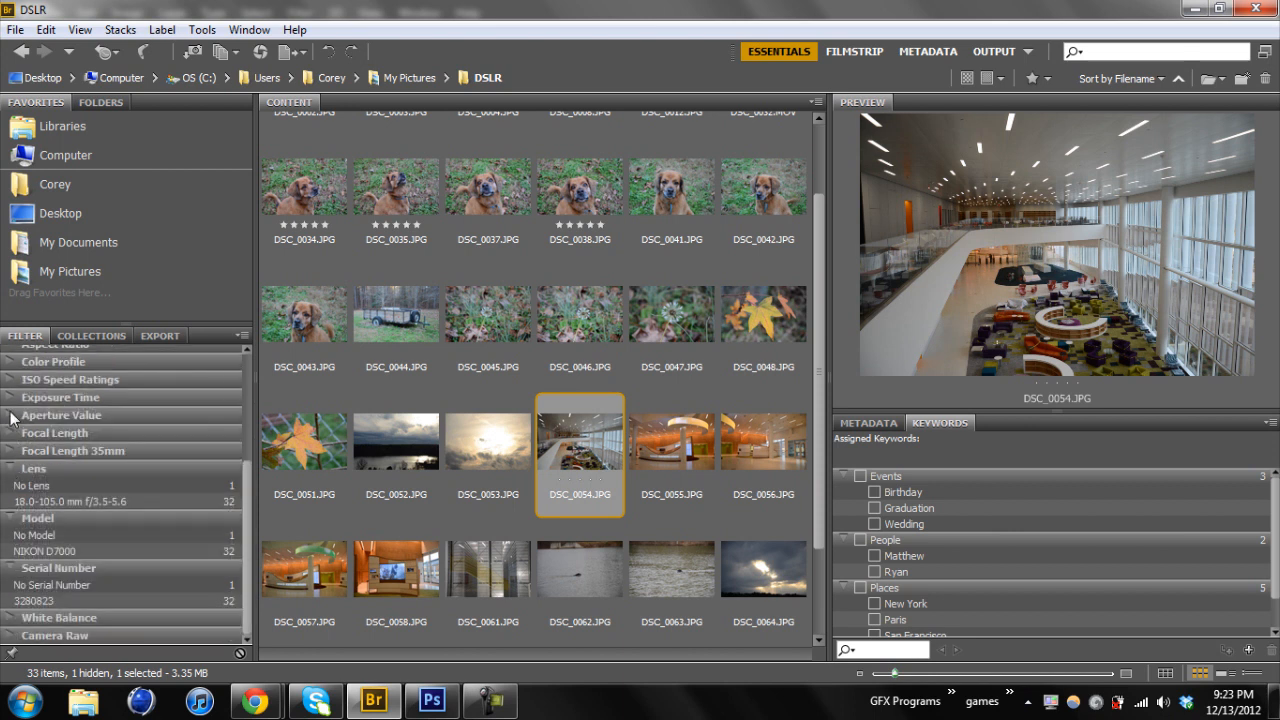
{"action": "mouse_move", "coordinate": [12, 400]}
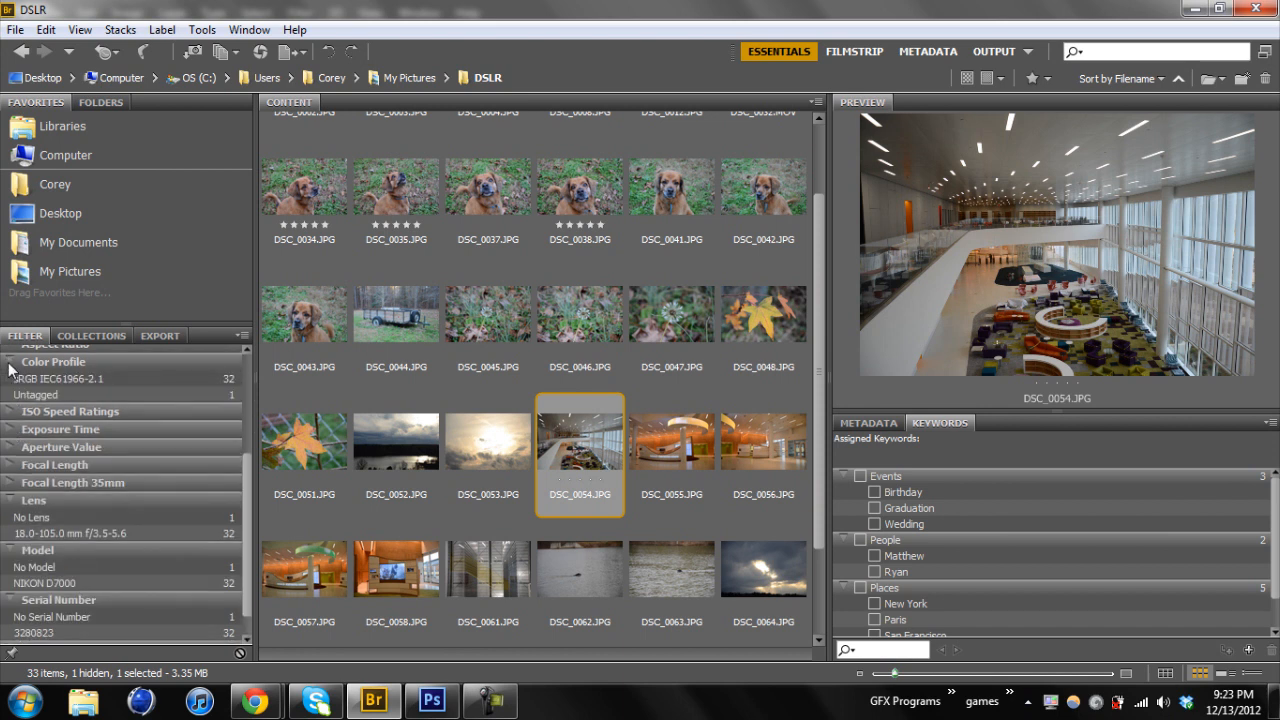
{"action": "scroll", "scroll_direction": "down", "scroll_amount": 3}
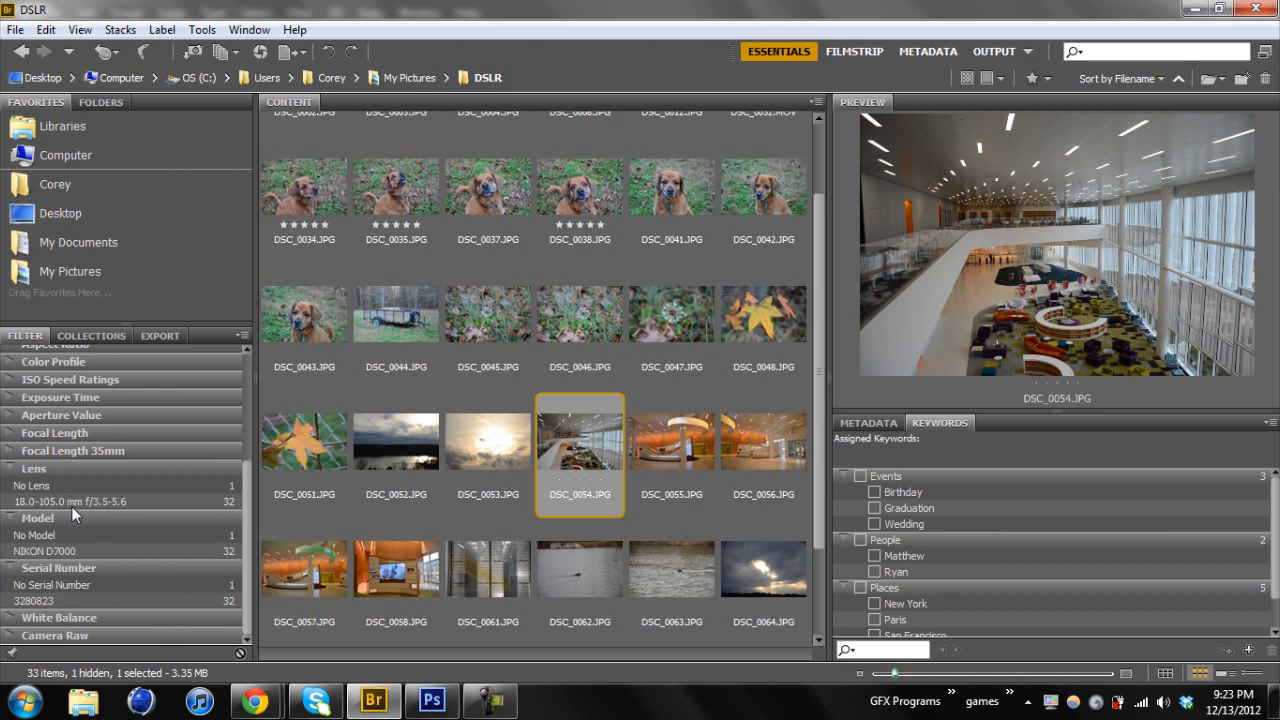
- Filter by NIKON D7000, then narrow to the 18.0-105.0 mm f/3.5-5.6 lens, leaving 32 photos
{"action": "left_click", "coordinate": [48, 550]}
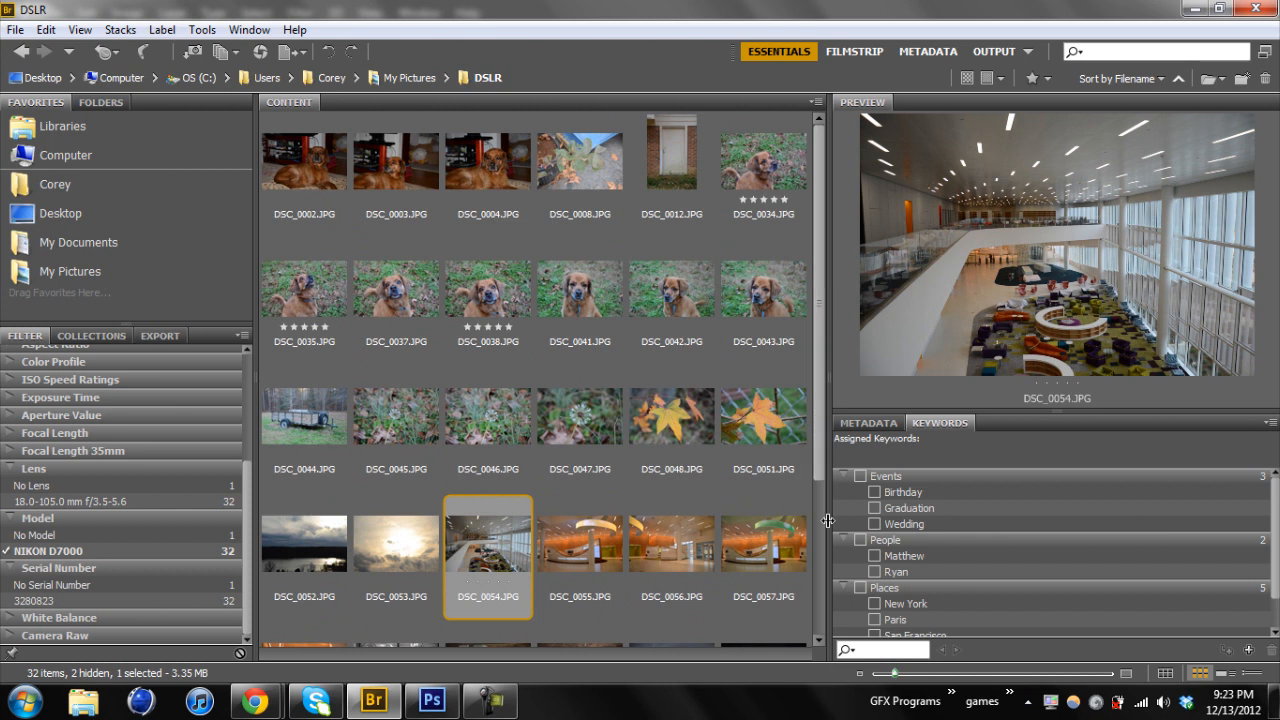
{"action": "scroll", "scroll_direction": "down", "scroll_amount": 3}
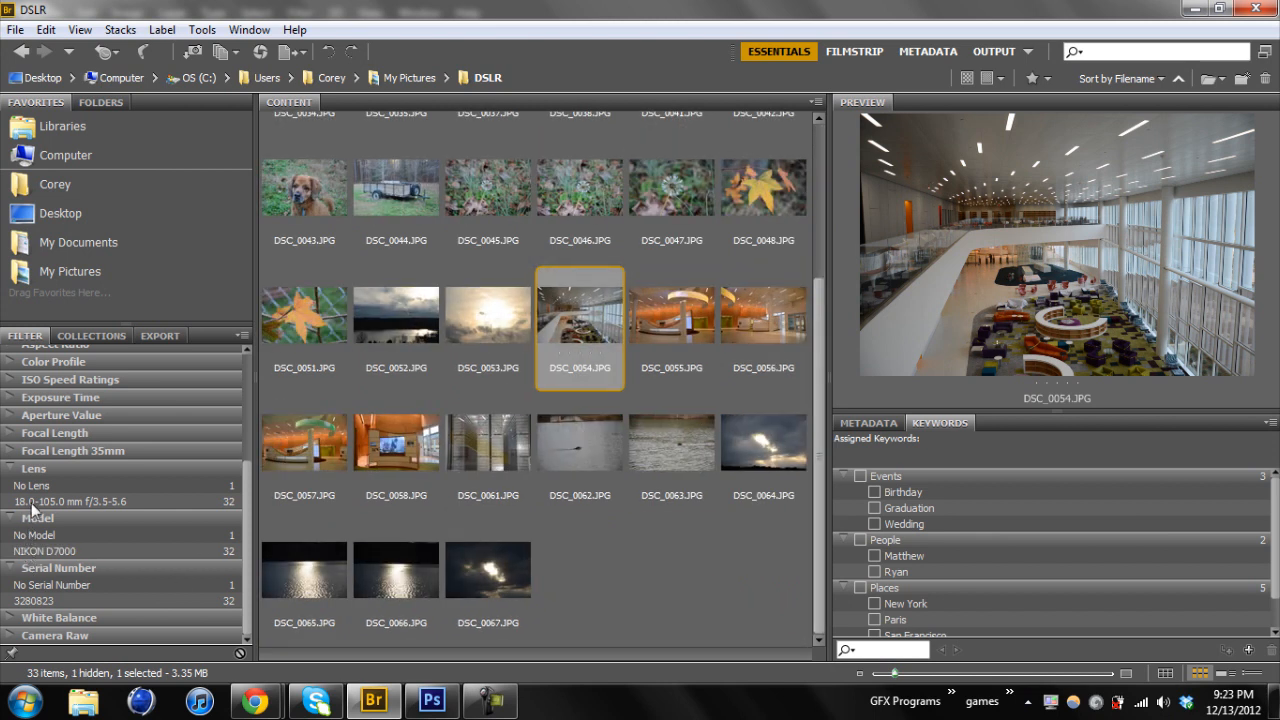
{"action": "left_click", "coordinate": [60, 502]}
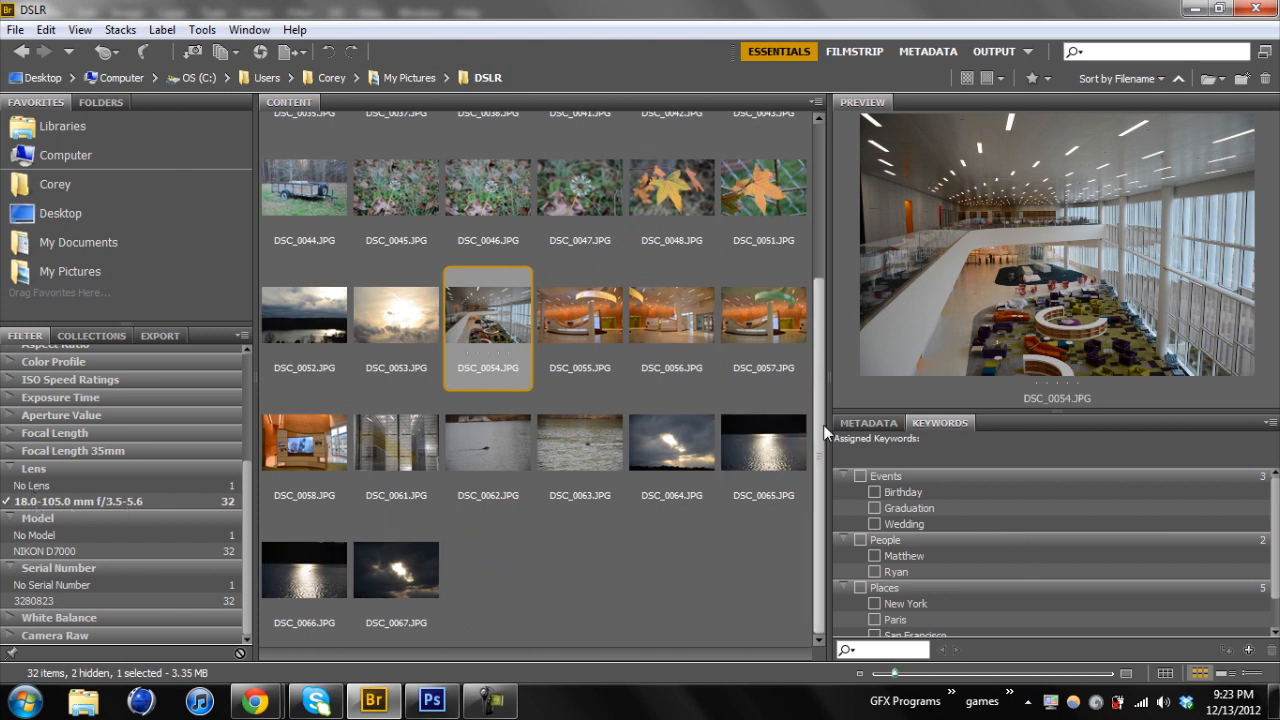
{"action": "mouse_move", "coordinate": [514, 352]}
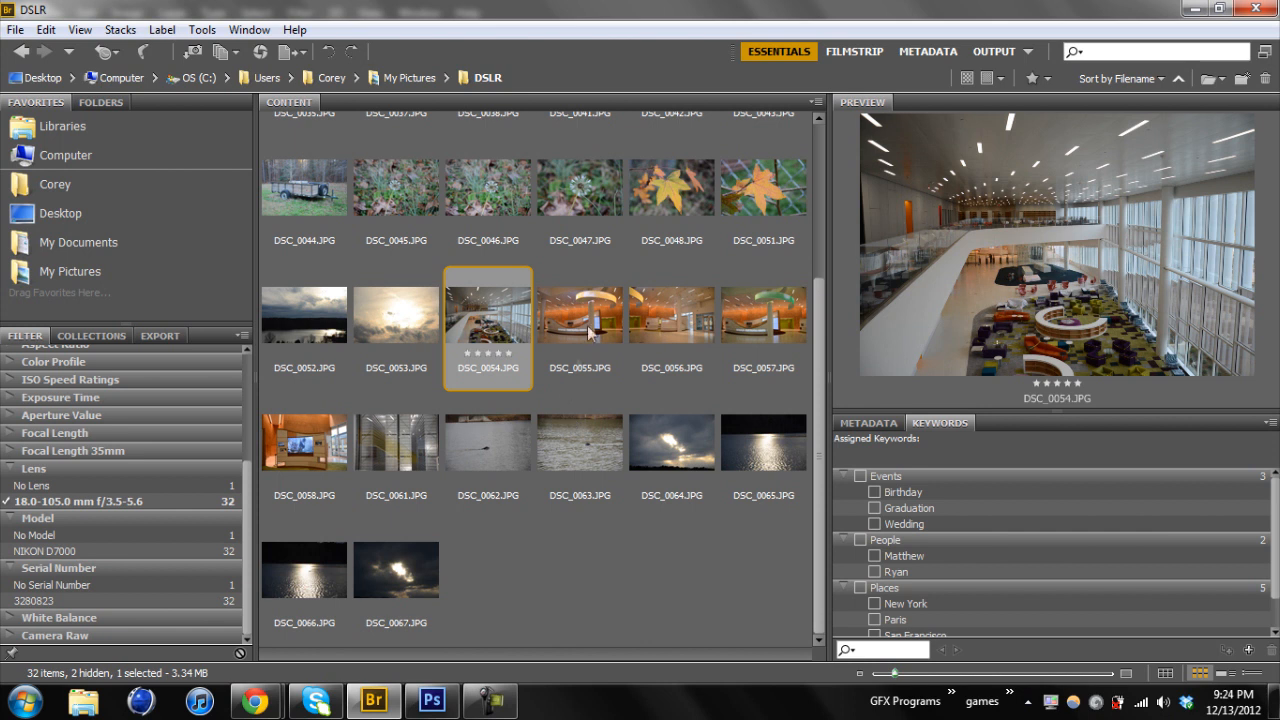
- Rate DSC_0055, DSC_0056 and DSC_0057 five stars, then reselect DSC_0054
{"action": "left_click", "coordinate": [580, 312]}
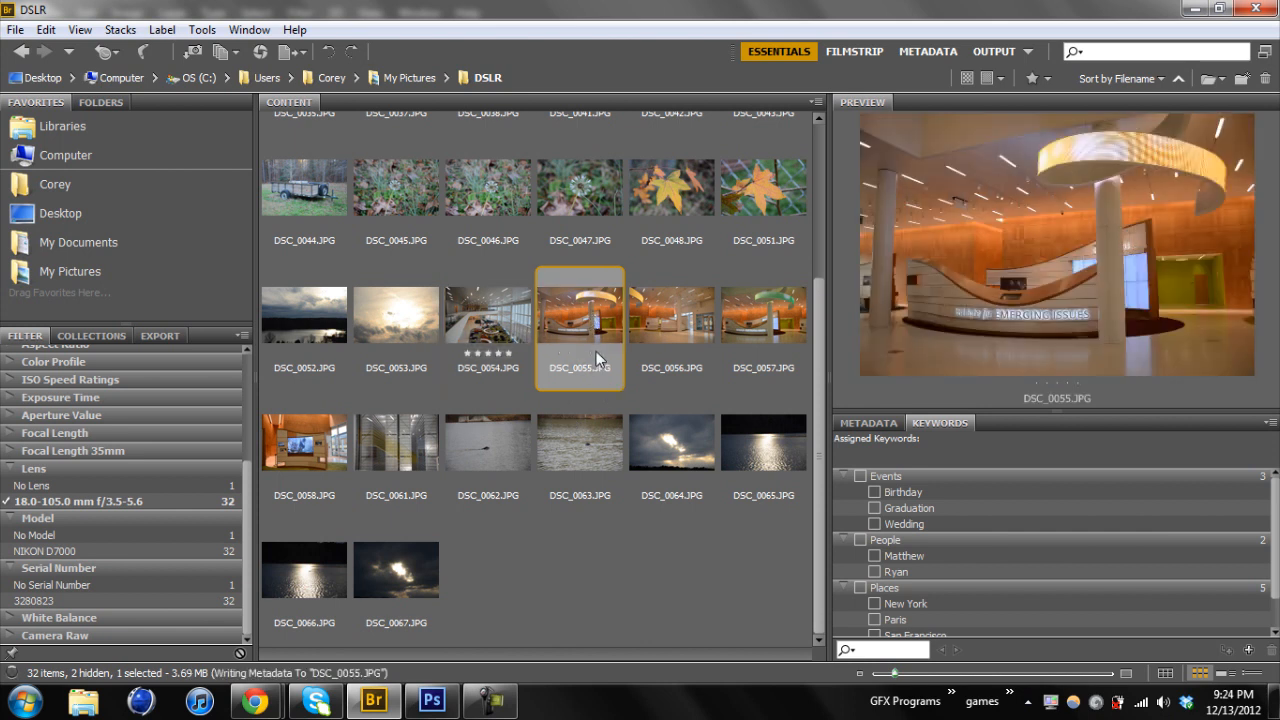
{"action": "left_click", "coordinate": [688, 318]}
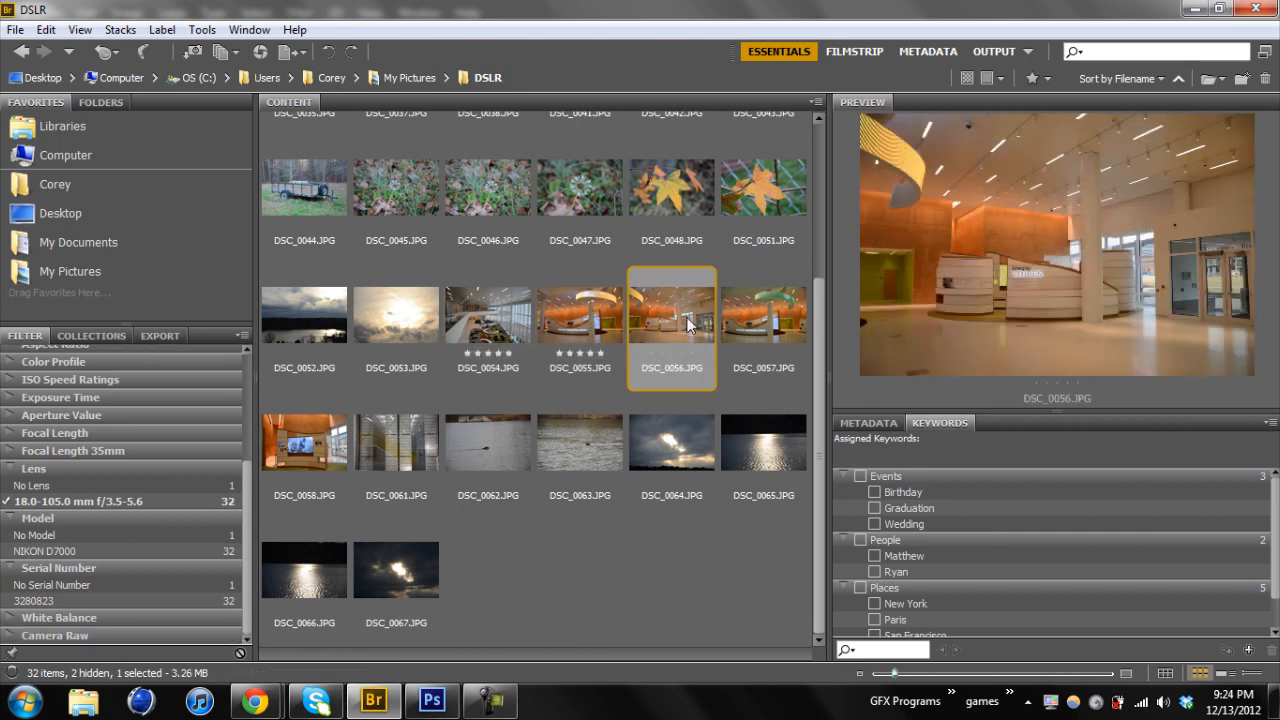
{"action": "left_click", "coordinate": [764, 314]}
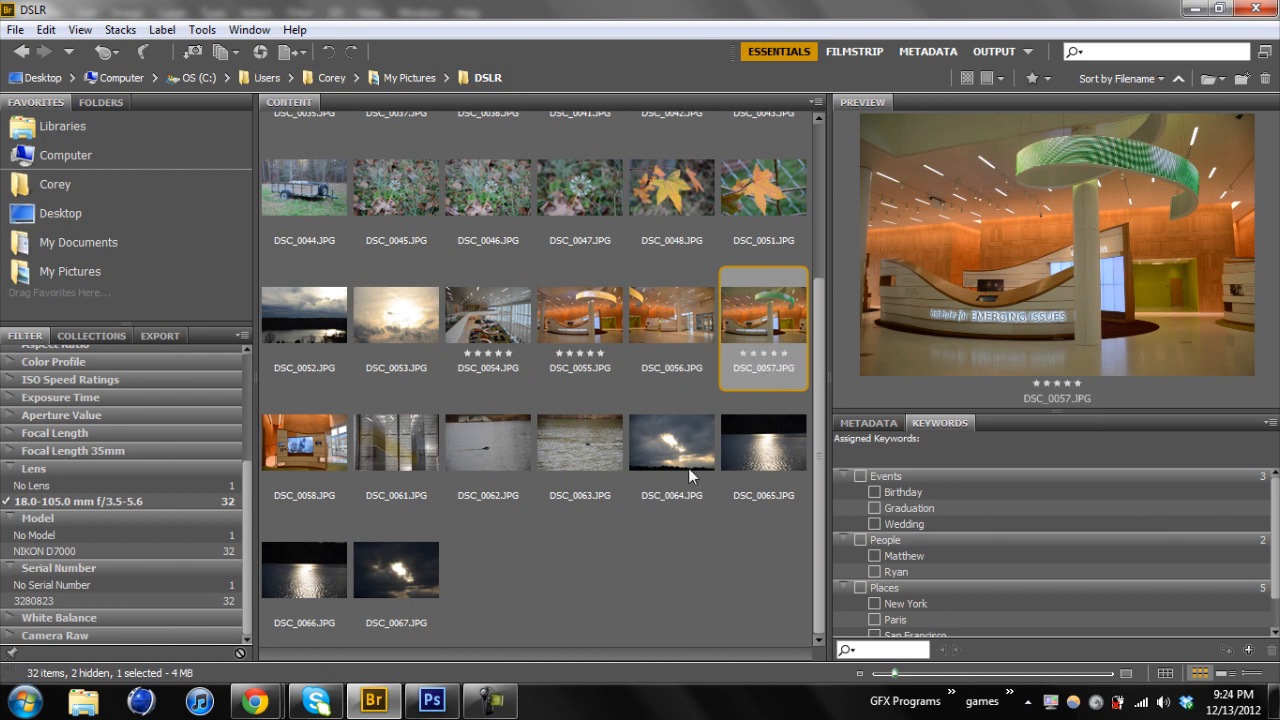
{"action": "mouse_move", "coordinate": [628, 348]}
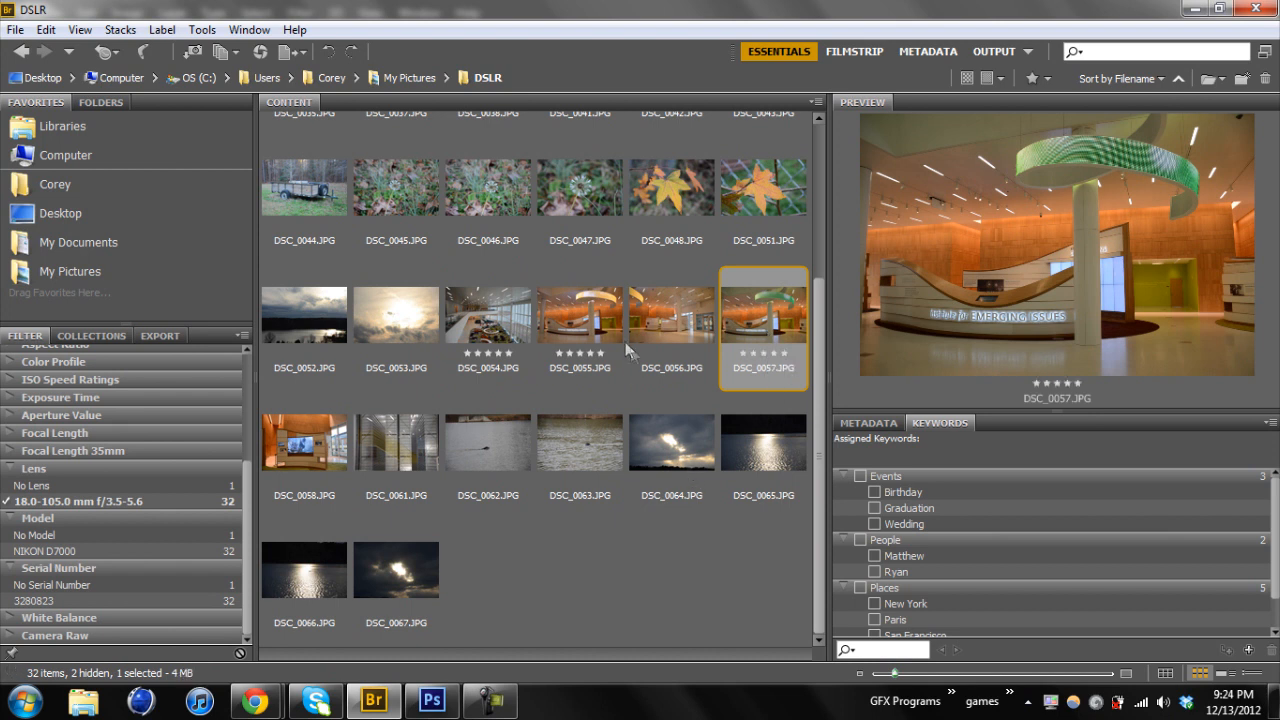
{"action": "left_click", "coordinate": [762, 442]}
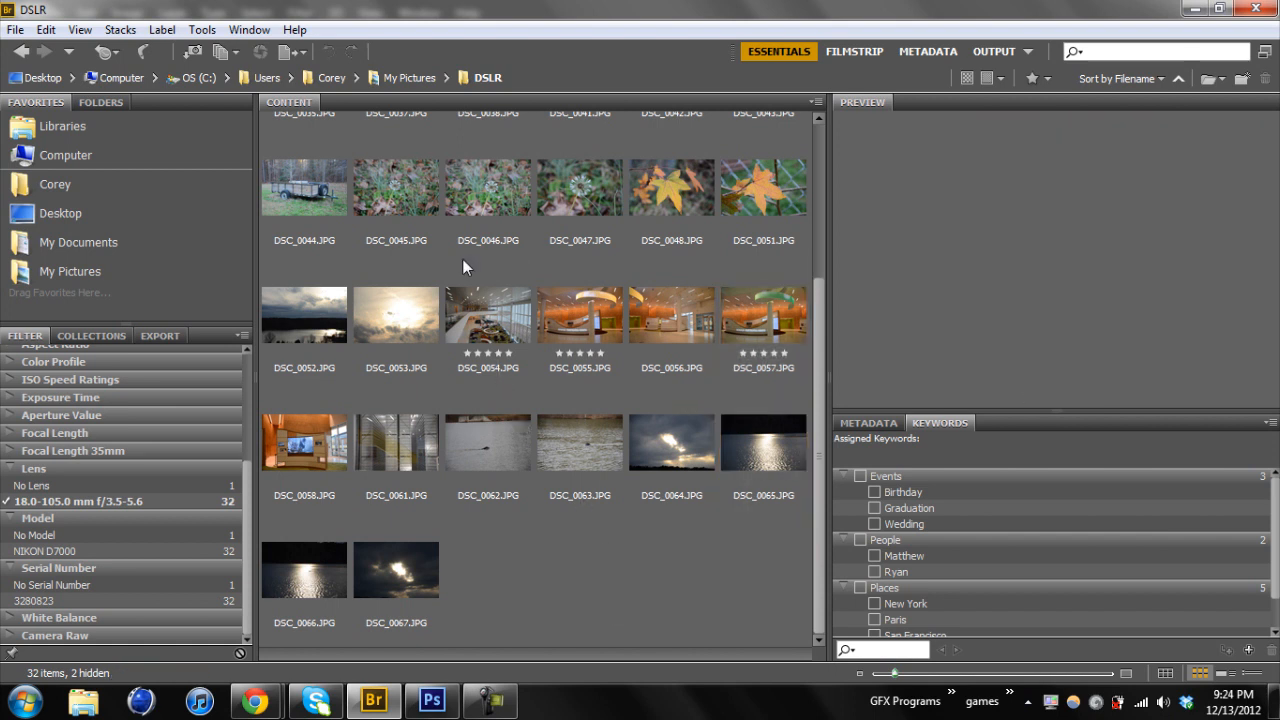
{"action": "left_click", "coordinate": [488, 314]}
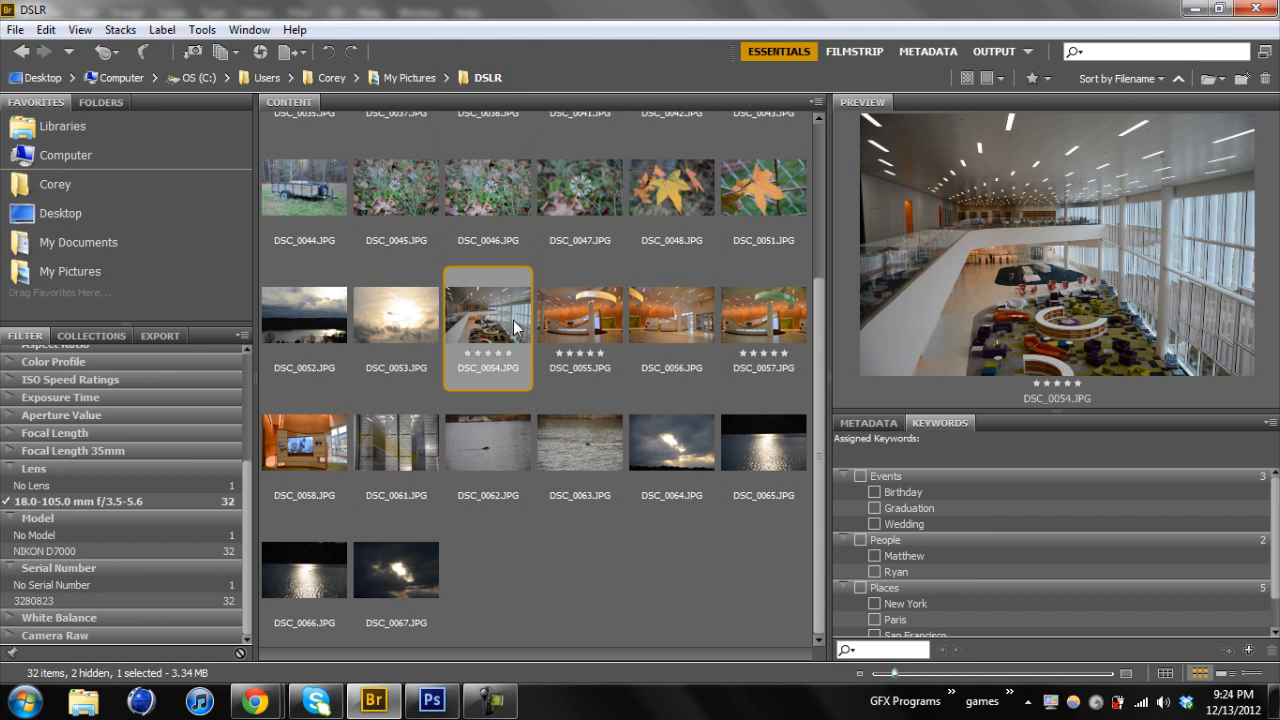
- Select DSC_0054 through DSC_0057 and group them as a single stack of four
{"action": "left_click", "coordinate": [580, 316]}
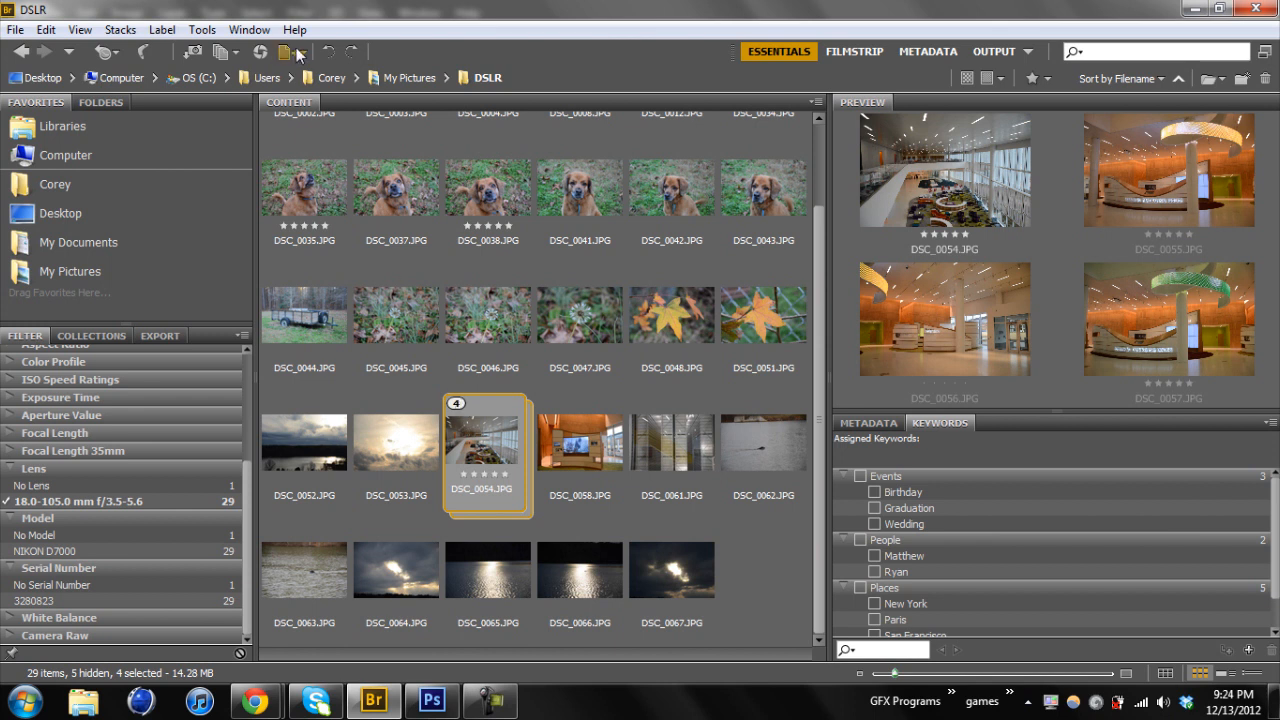
{"action": "mouse_move", "coordinate": [768, 152]}
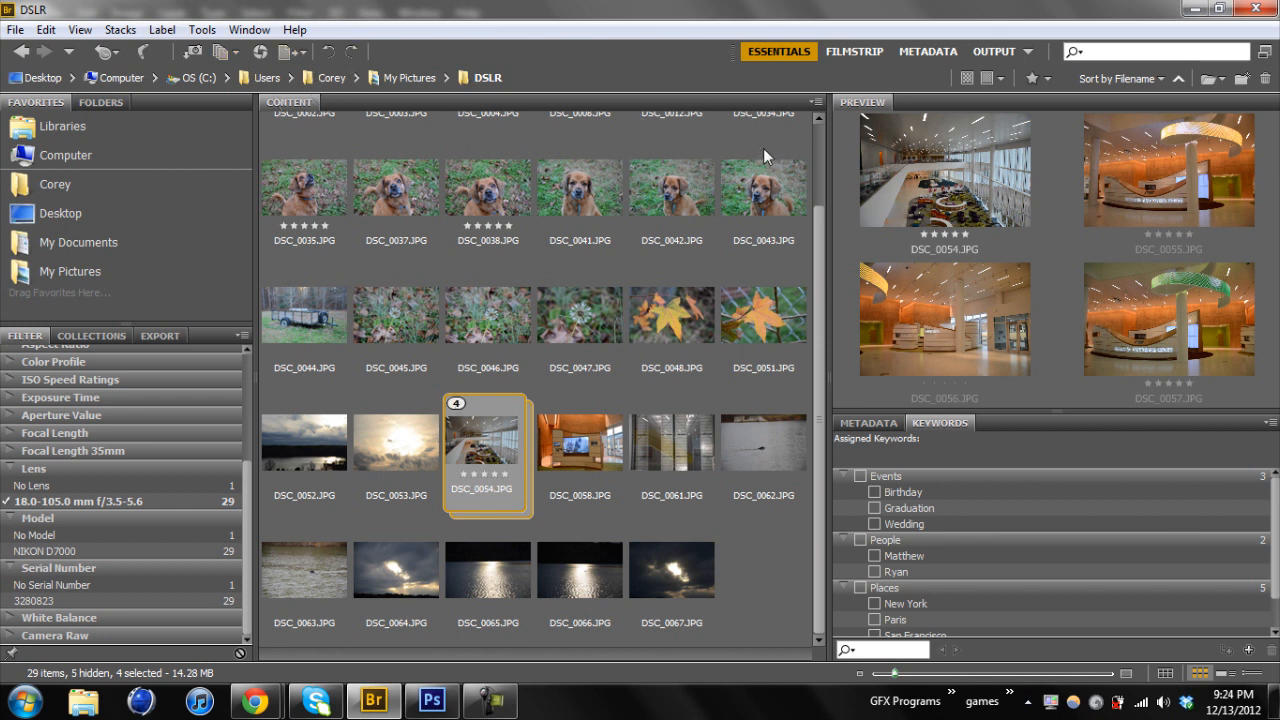
{"action": "mouse_move", "coordinate": [1004, 248]}
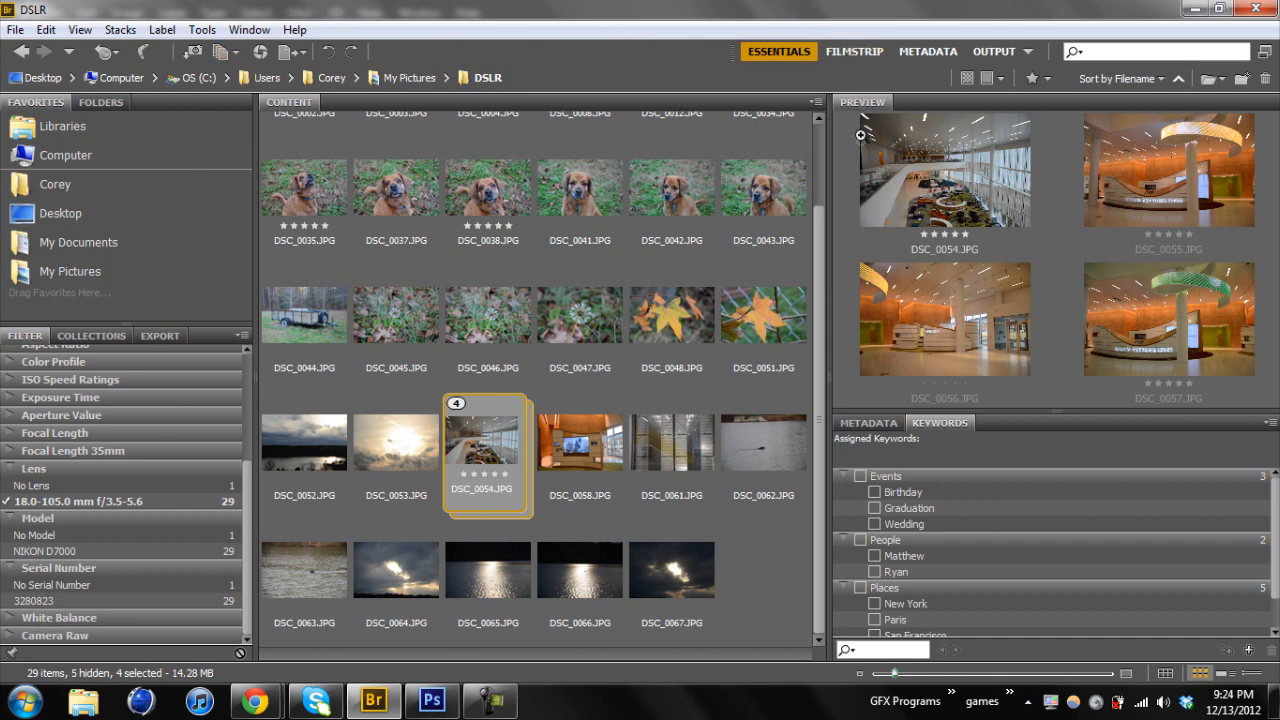
{"action": "mouse_move", "coordinate": [712, 188]}
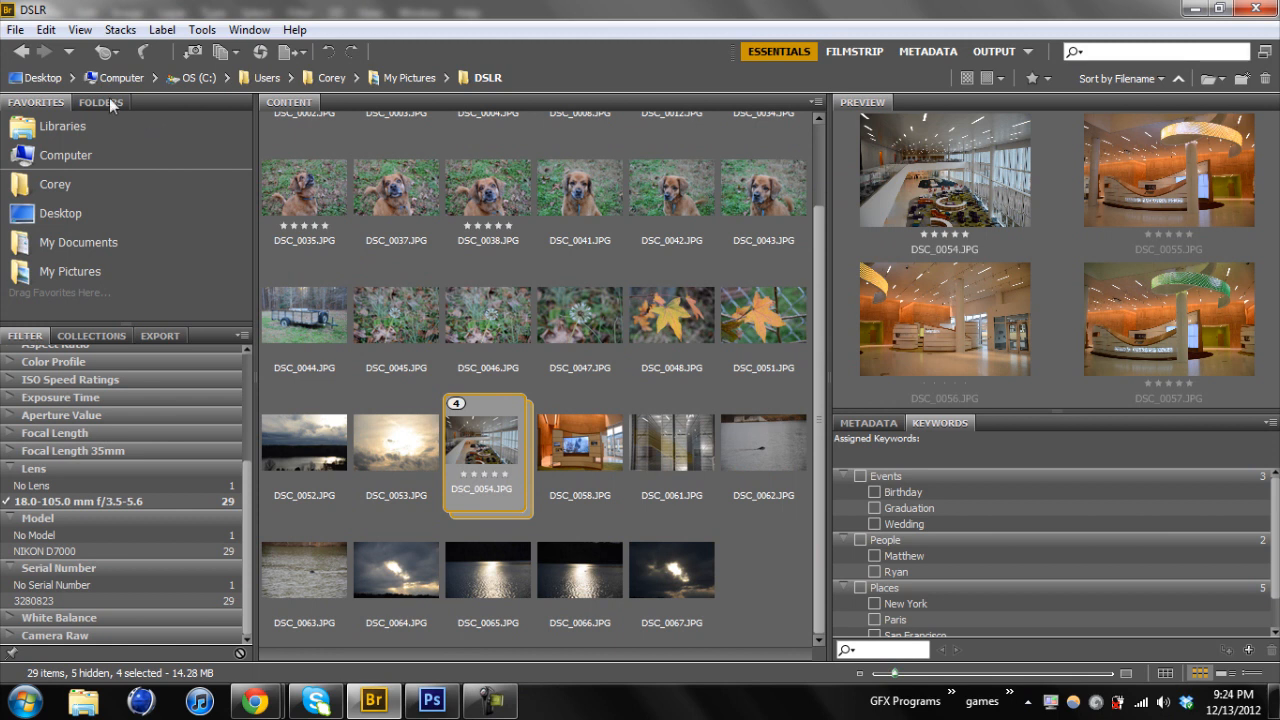
- Show the folder tree with DSLR as the current folder inside My Pictures
{"action": "left_click", "coordinate": [100, 102]}
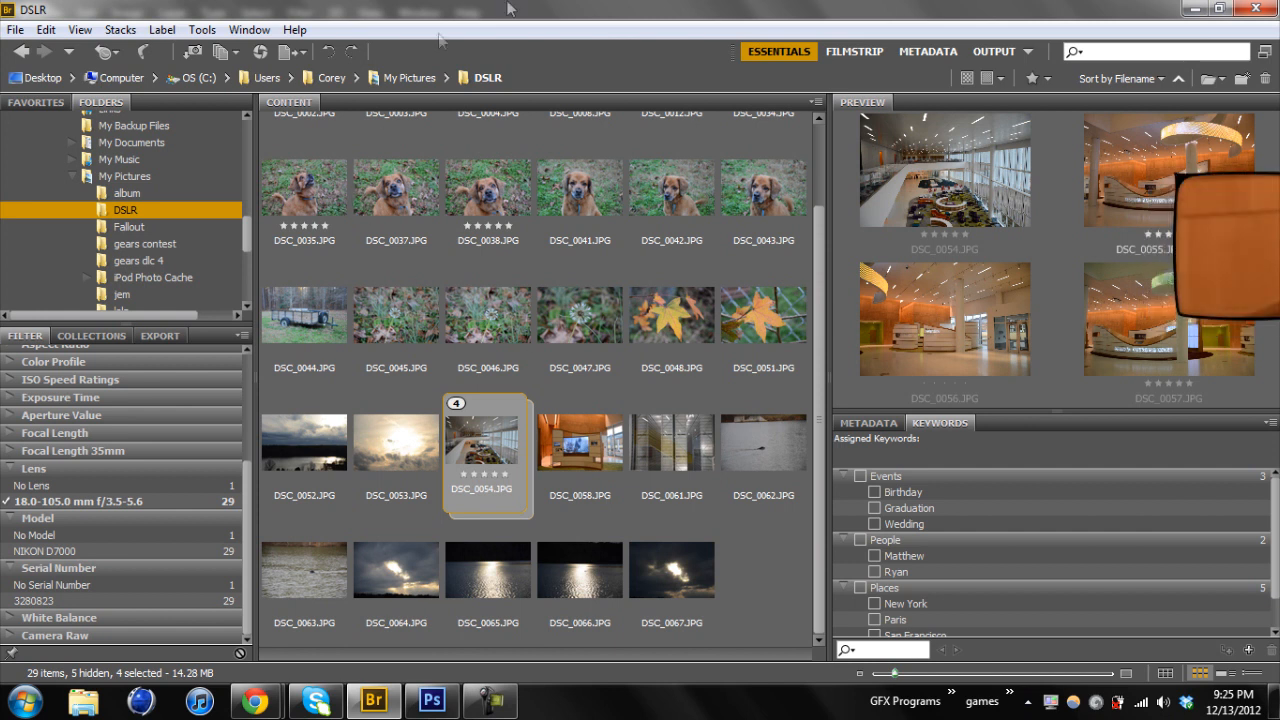
{"action": "mouse_move", "coordinate": [36, 84]}
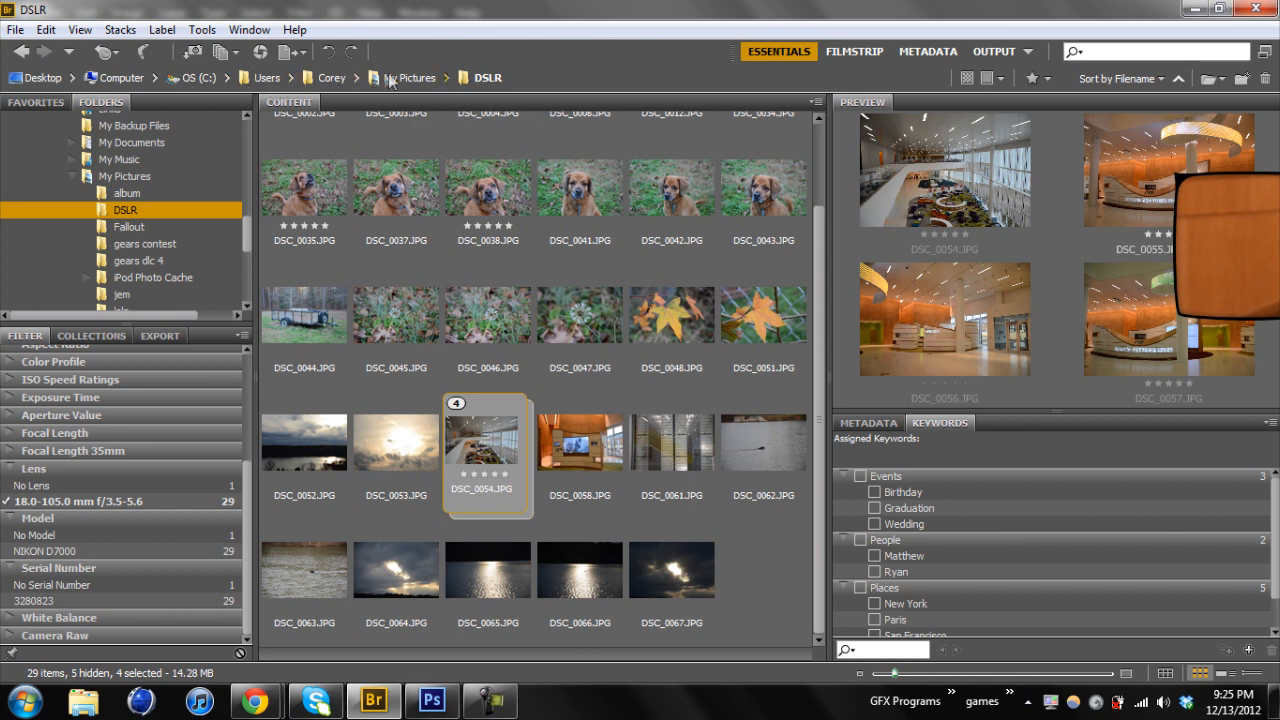
{"action": "mouse_move", "coordinate": [406, 82]}
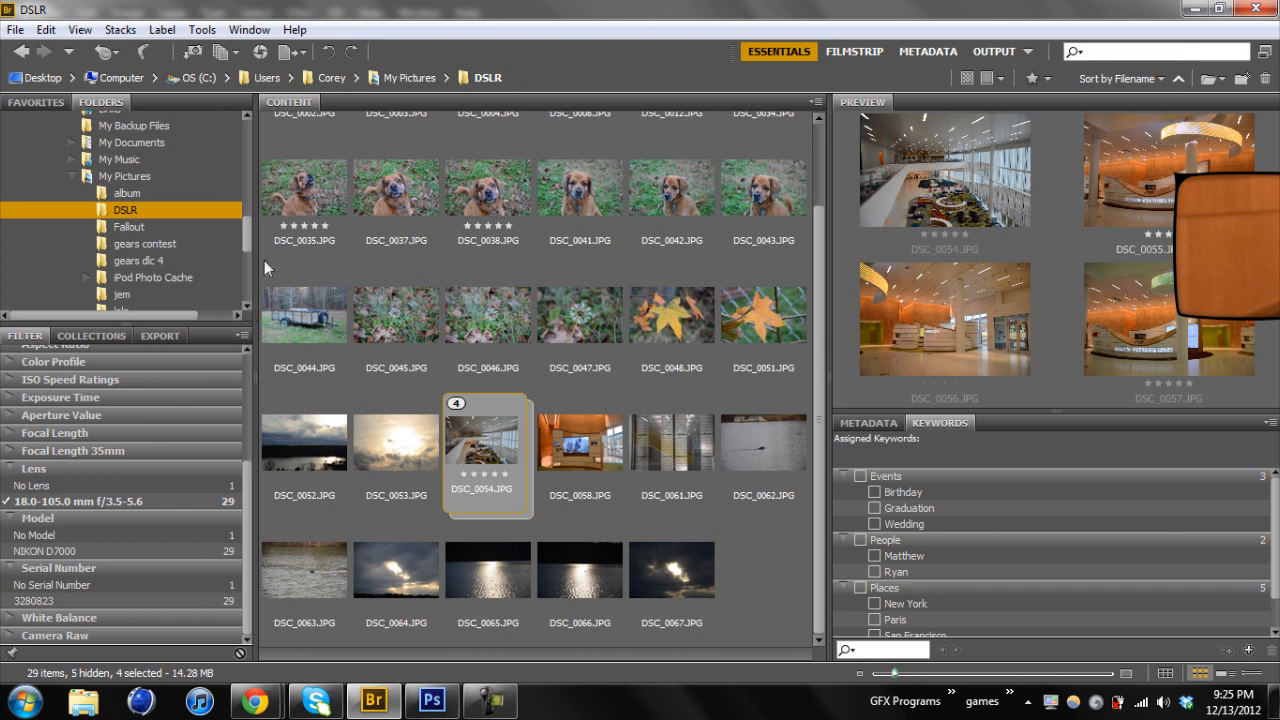
{"action": "mouse_move", "coordinate": [52, 118]}
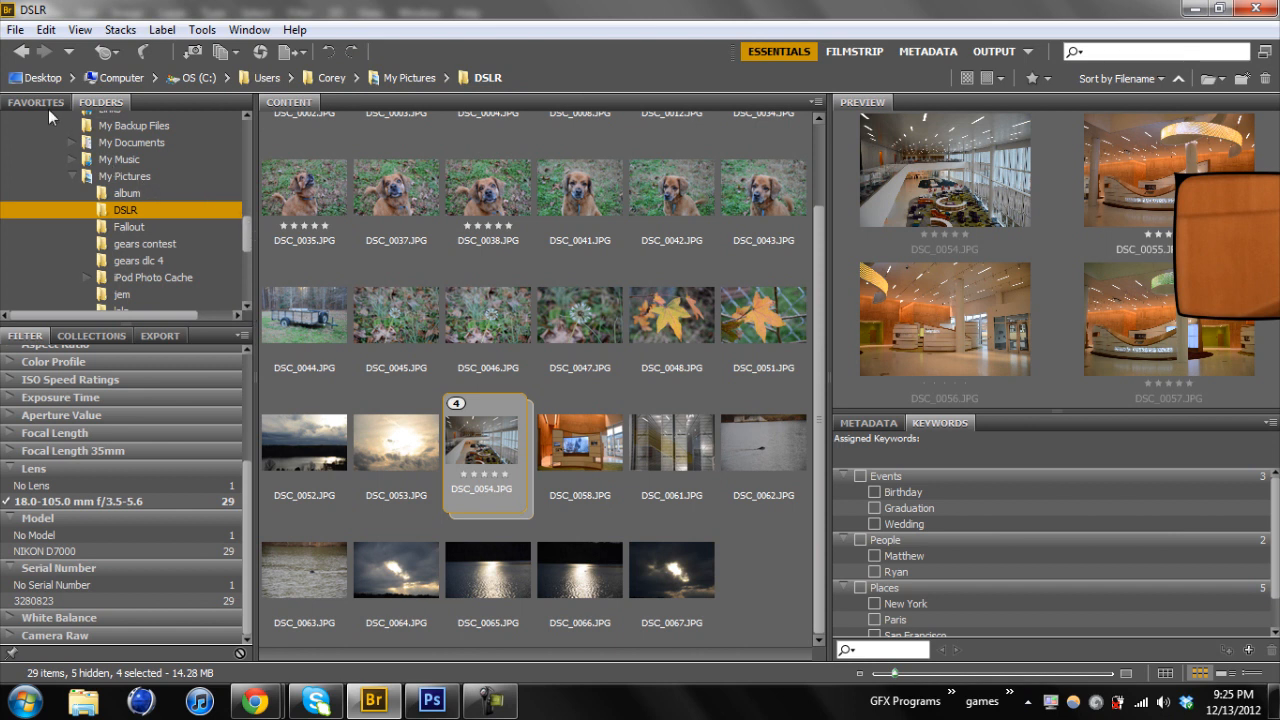
{"action": "mouse_move", "coordinate": [120, 52]}
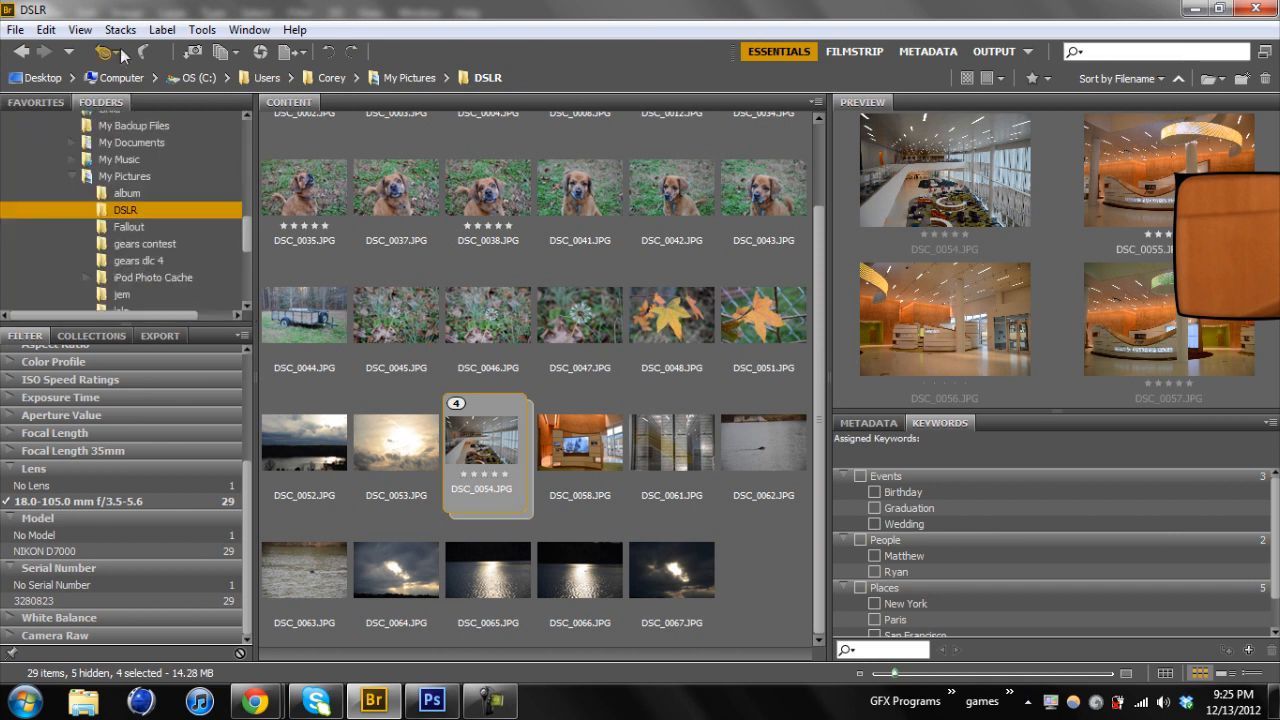
{"action": "left_click", "coordinate": [160, 30]}
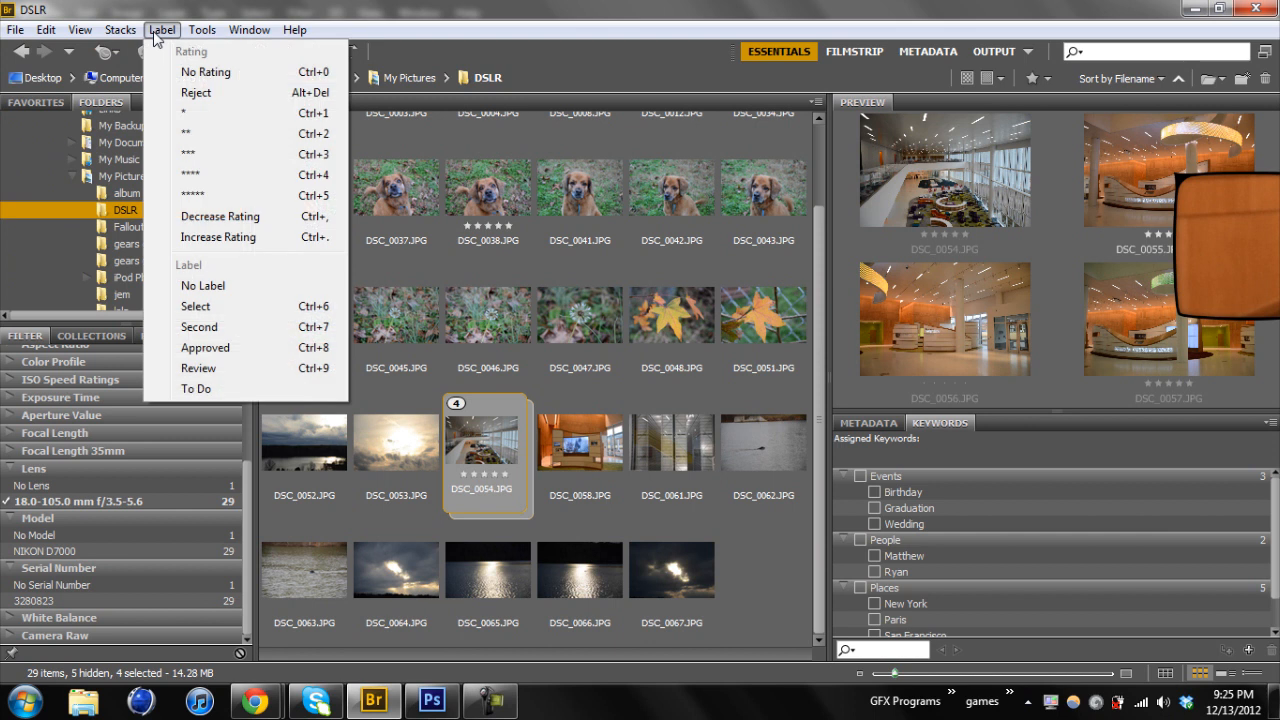
{"action": "mouse_move", "coordinate": [612, 302]}
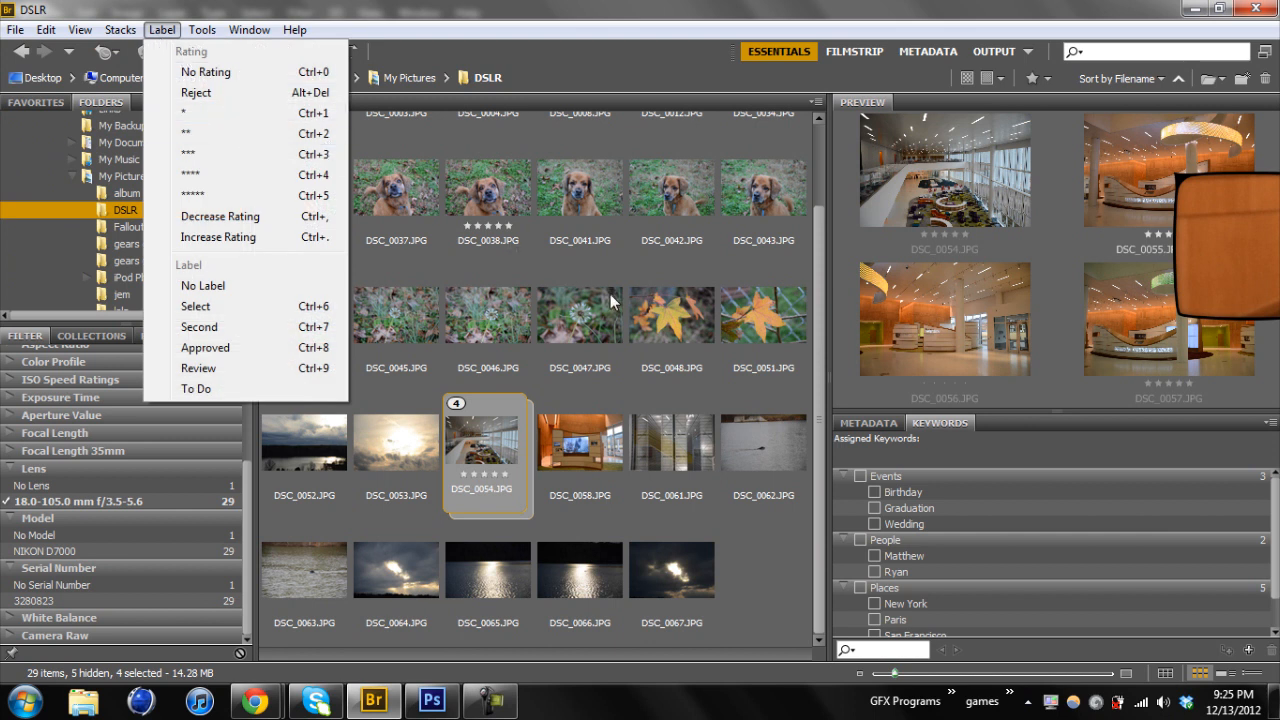
{"action": "left_click", "coordinate": [580, 314]}
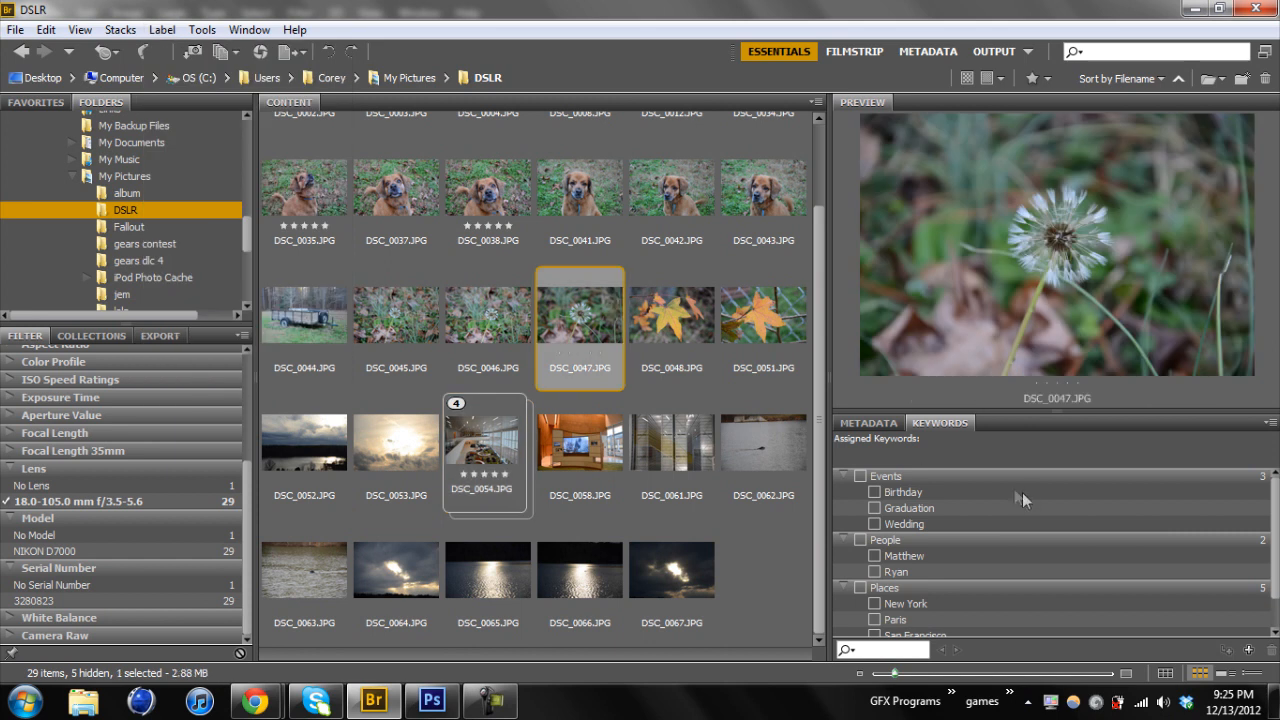
{"action": "mouse_move", "coordinate": [908, 468]}
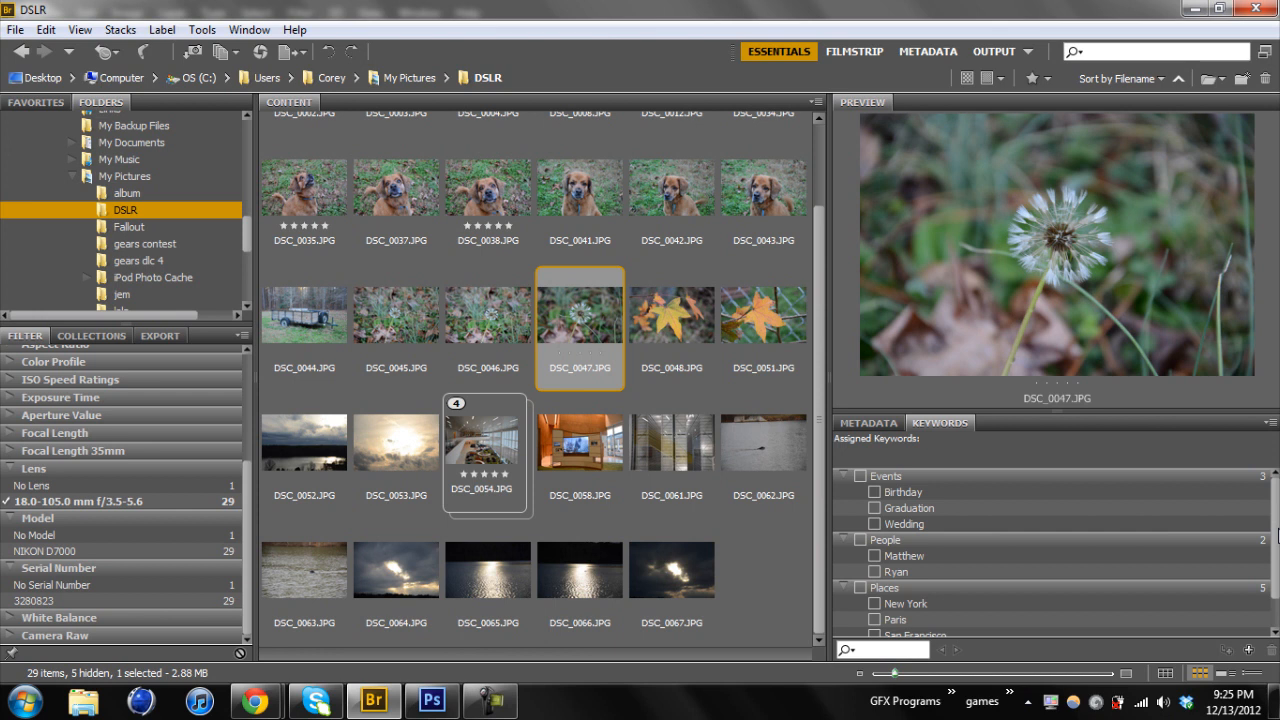
{"action": "mouse_move", "coordinate": [302, 312]}
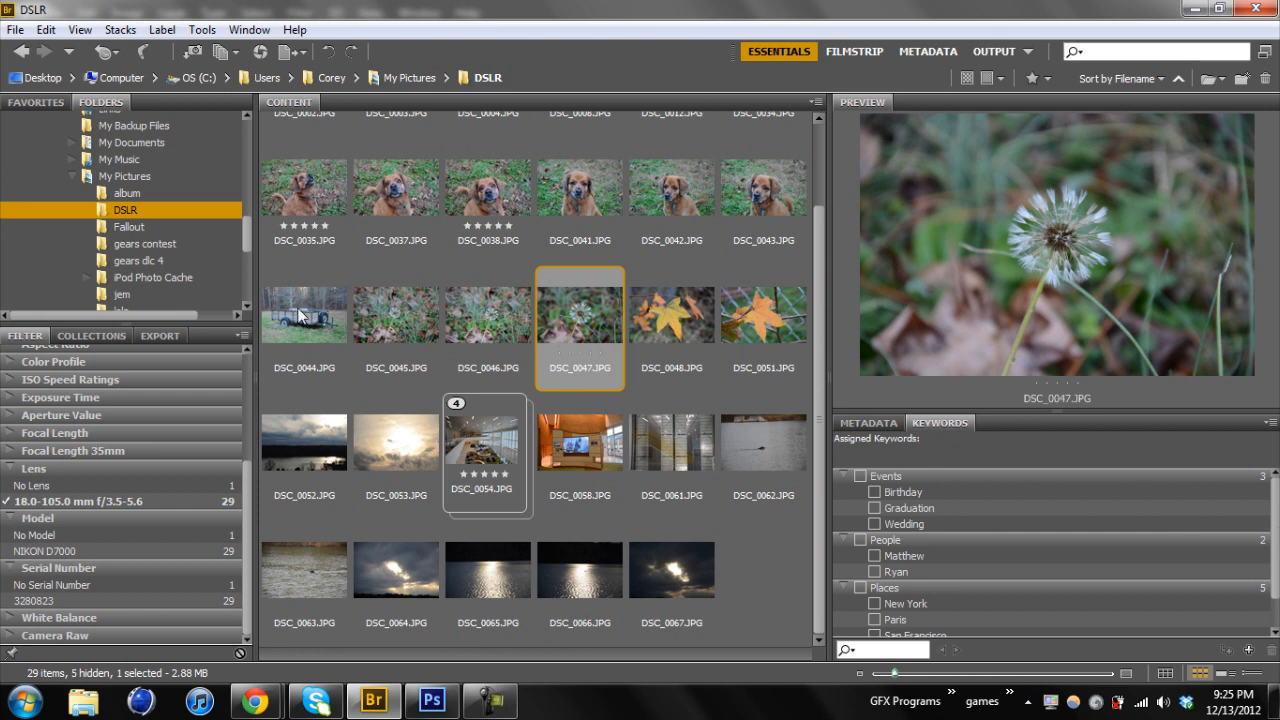
- Show the Export panel (Facebook, Flickr, Photoshop.com, Save to Hard Drive) and select dog photo DSC_0035
{"action": "left_click", "coordinate": [160, 336]}
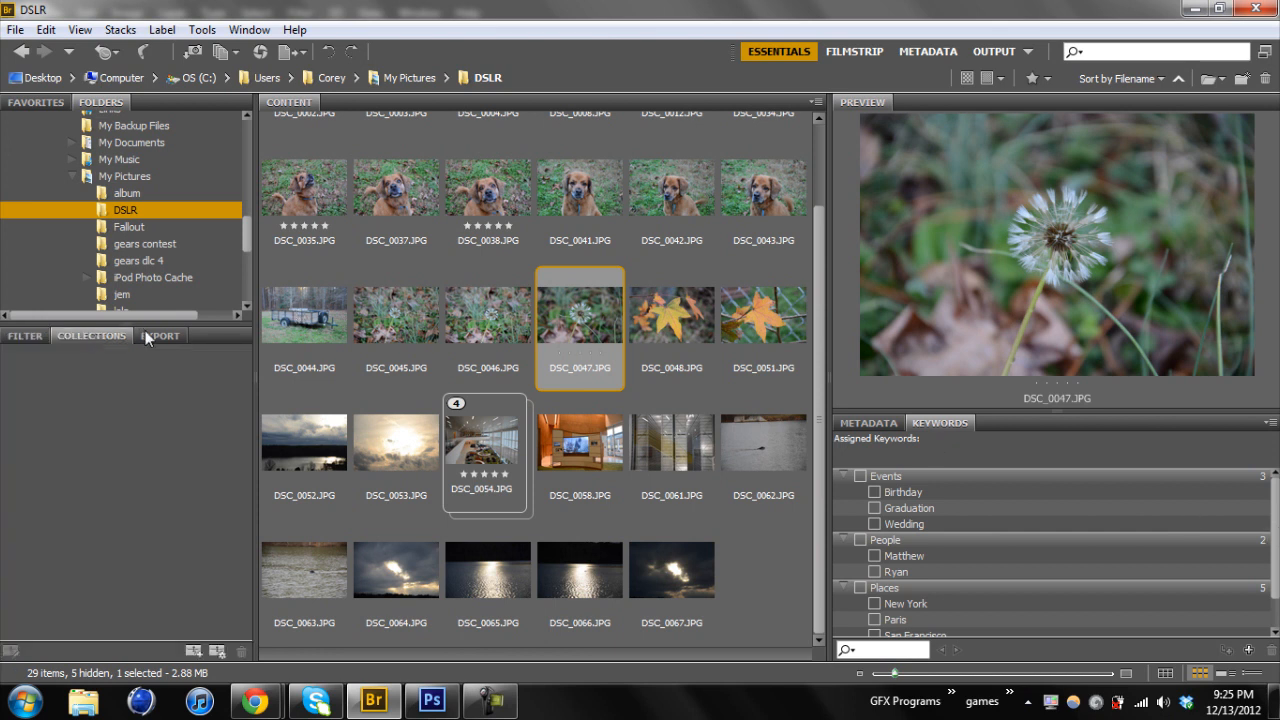
{"action": "left_click", "coordinate": [160, 336]}
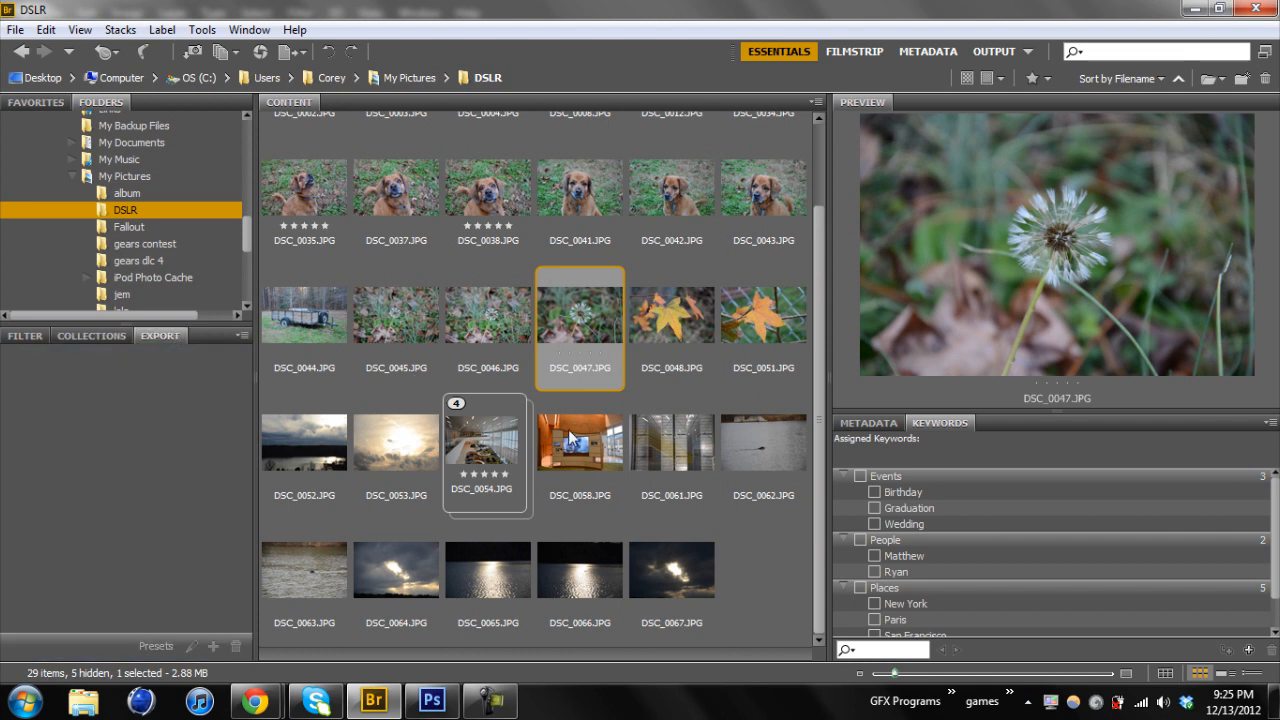
{"action": "left_click", "coordinate": [160, 336]}
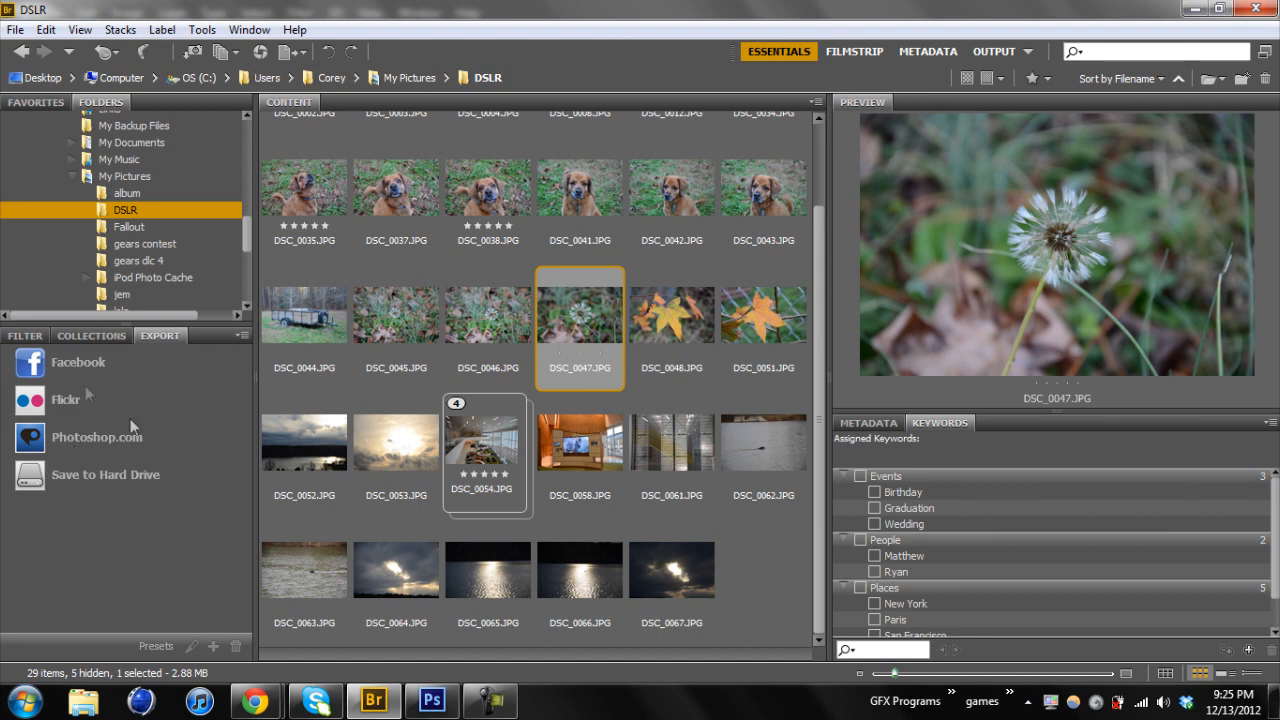
{"action": "mouse_move", "coordinate": [466, 396]}
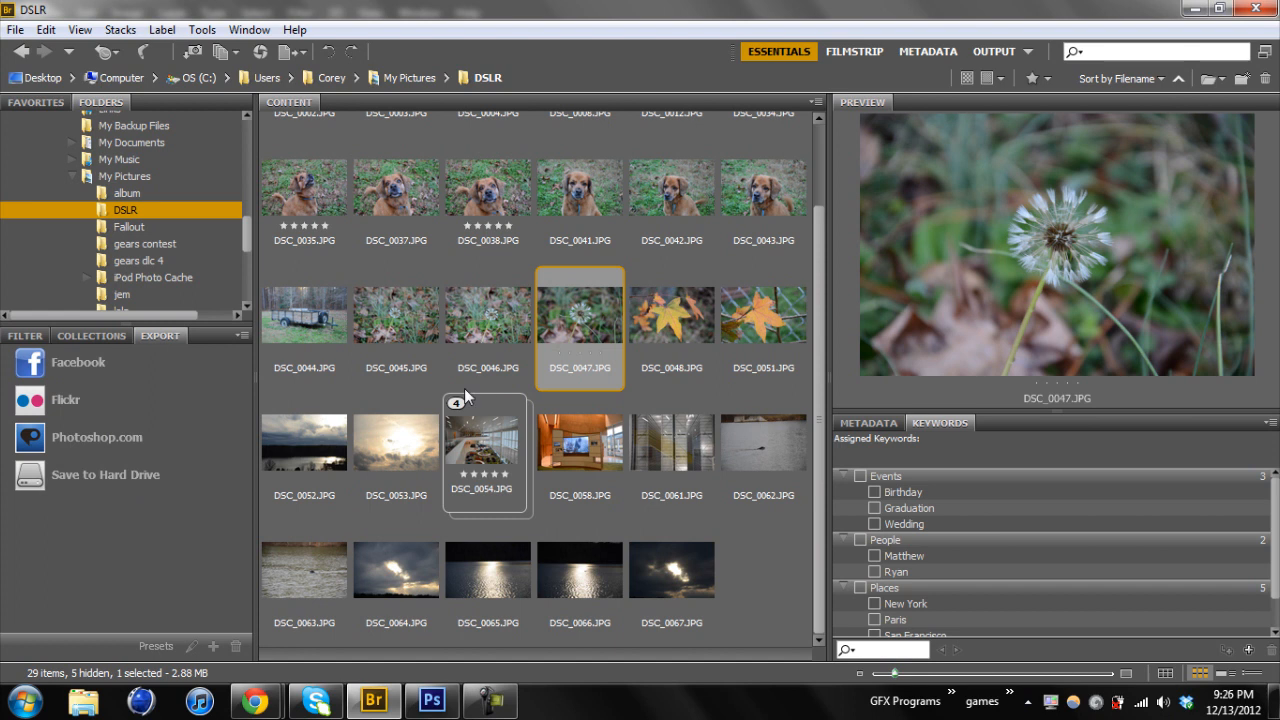
{"action": "left_click", "coordinate": [304, 188]}
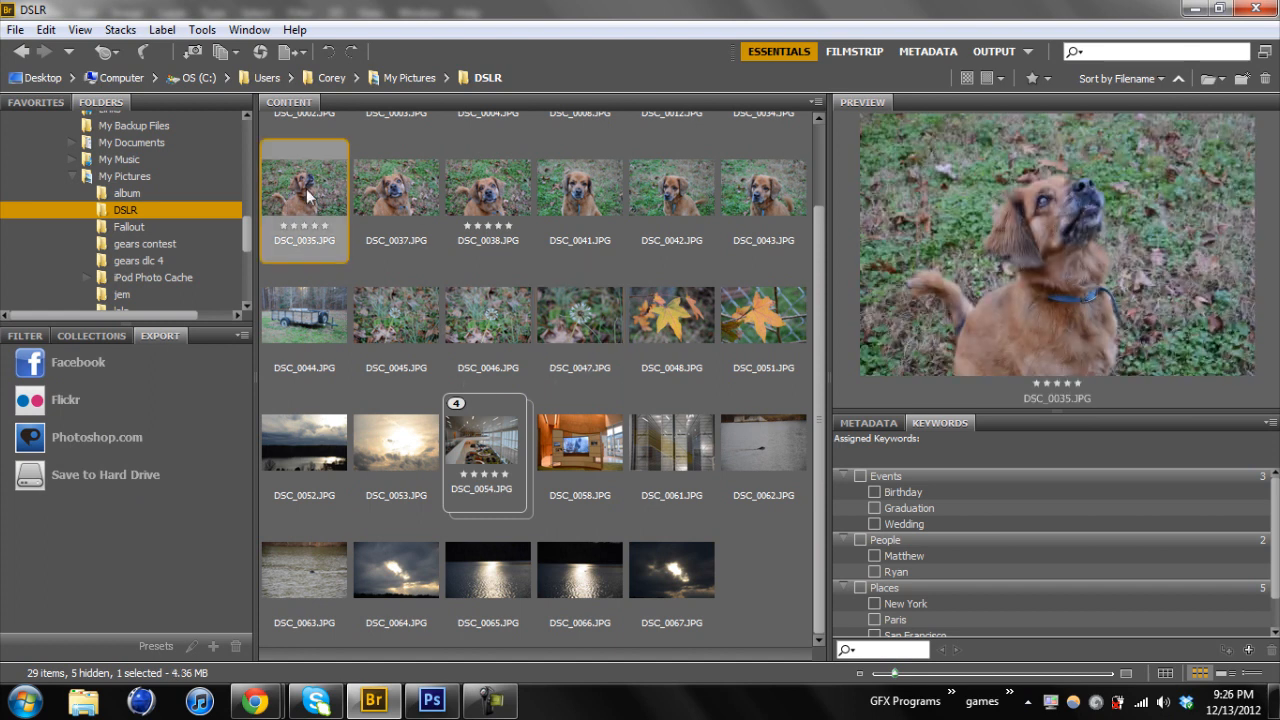
- Open DSC_0035.JPG in Photoshop CS6, then return to the Bridge browser
{"action": "left_click", "coordinate": [432, 700]}
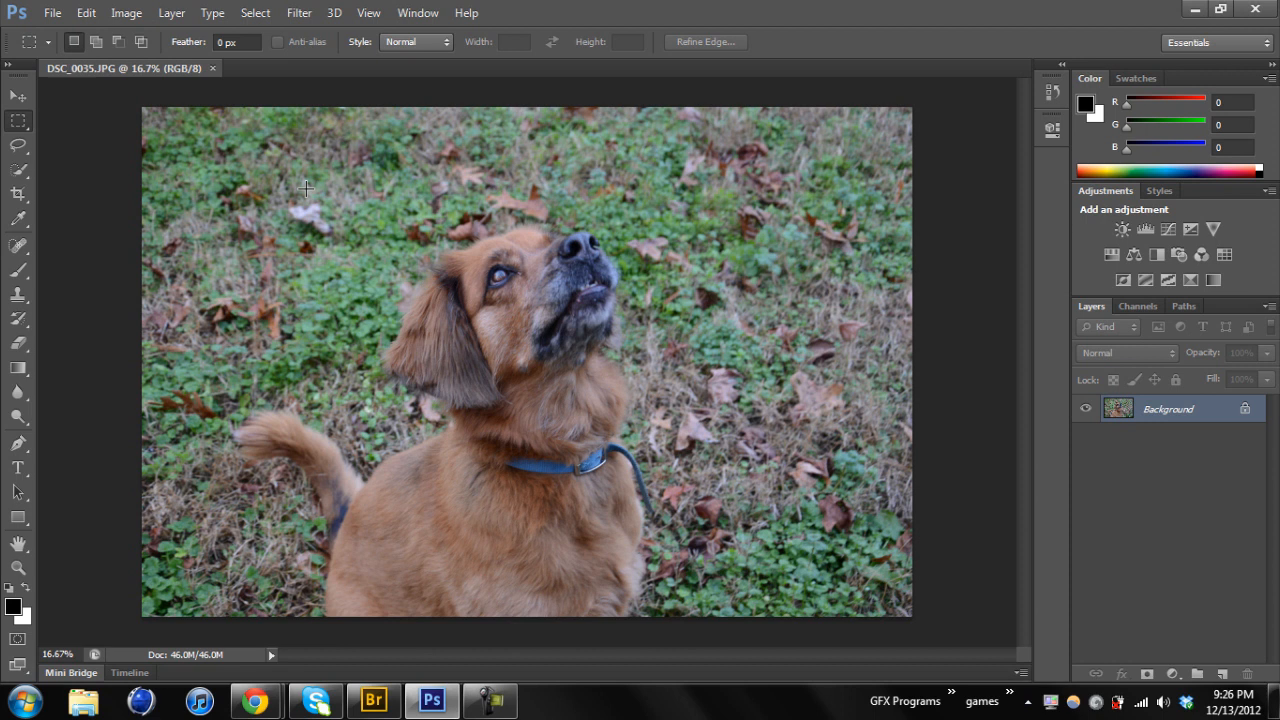
{"action": "mouse_move", "coordinate": [300, 320]}
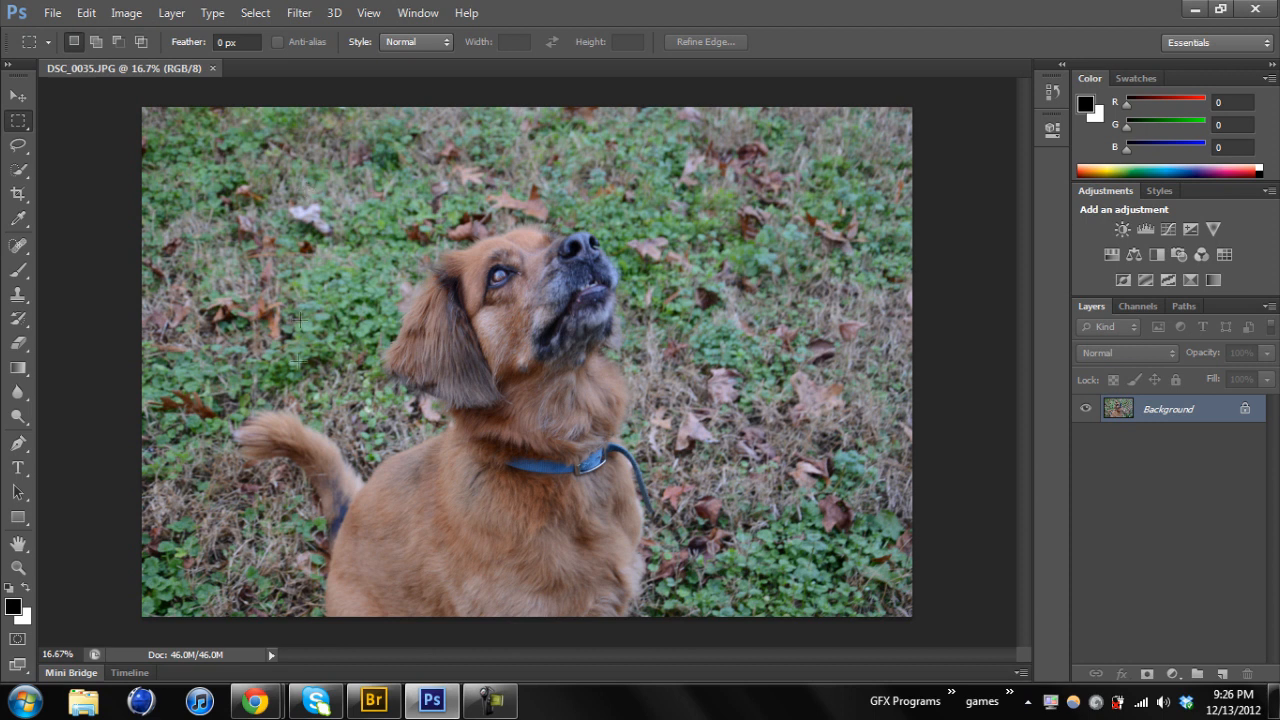
{"action": "left_click", "coordinate": [384, 696]}
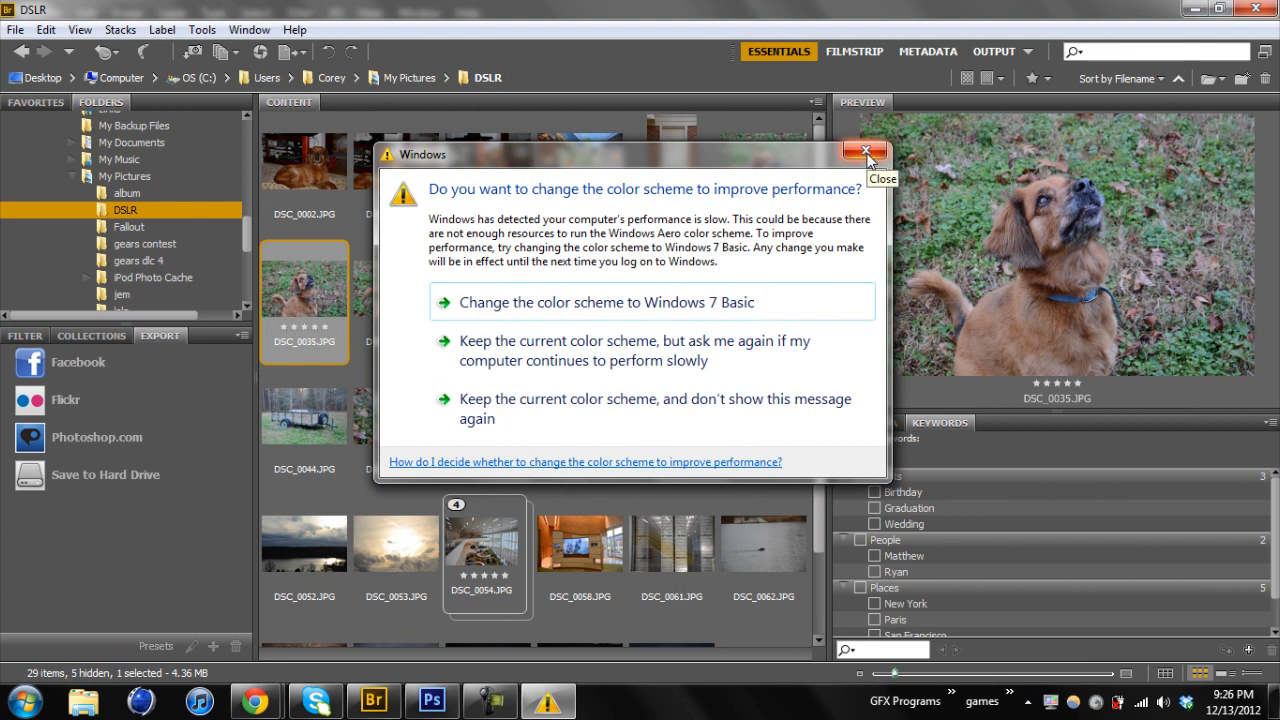
{"action": "left_click", "coordinate": [860, 150]}
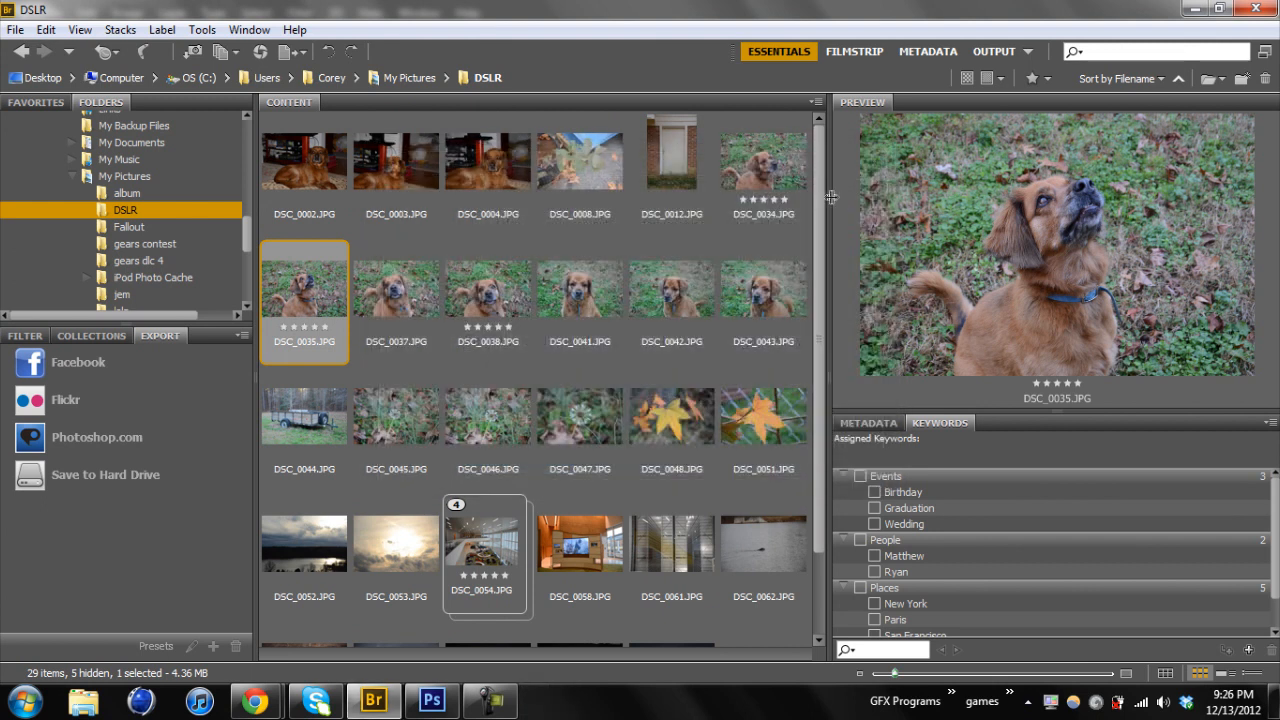